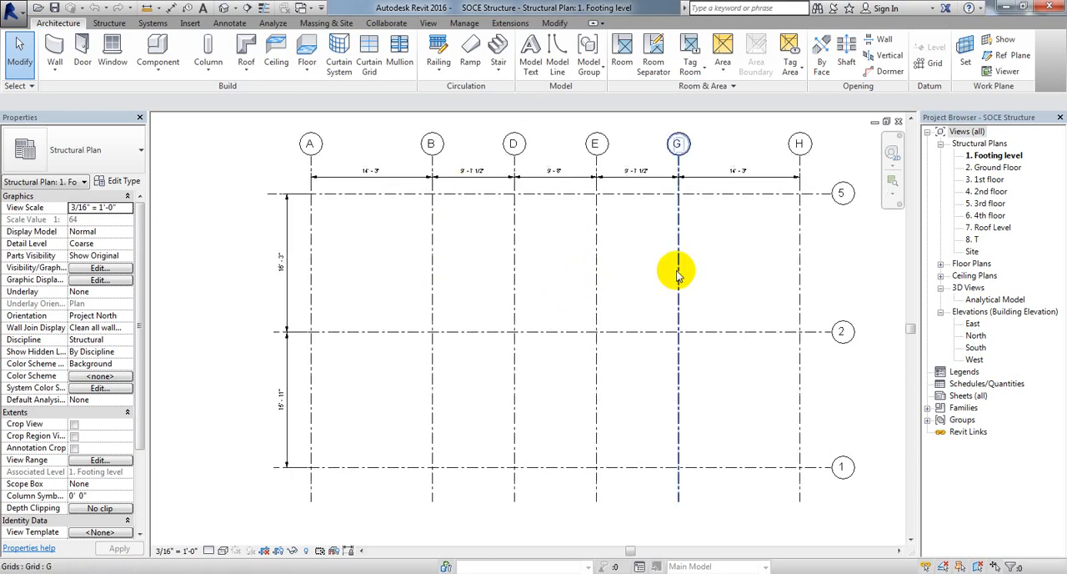
mouse_move(530, 250)
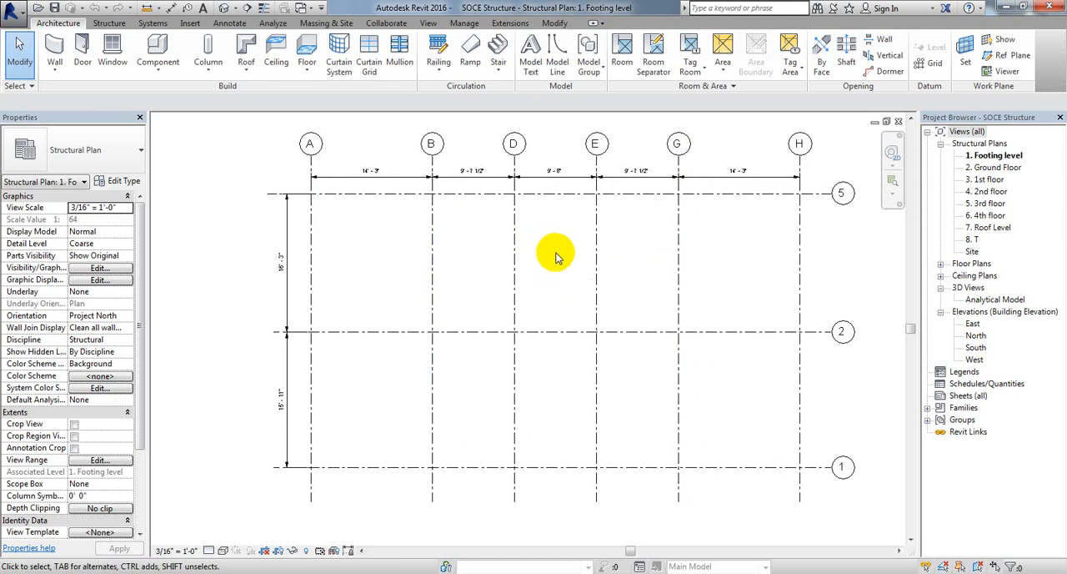
mouse_move(557, 257)
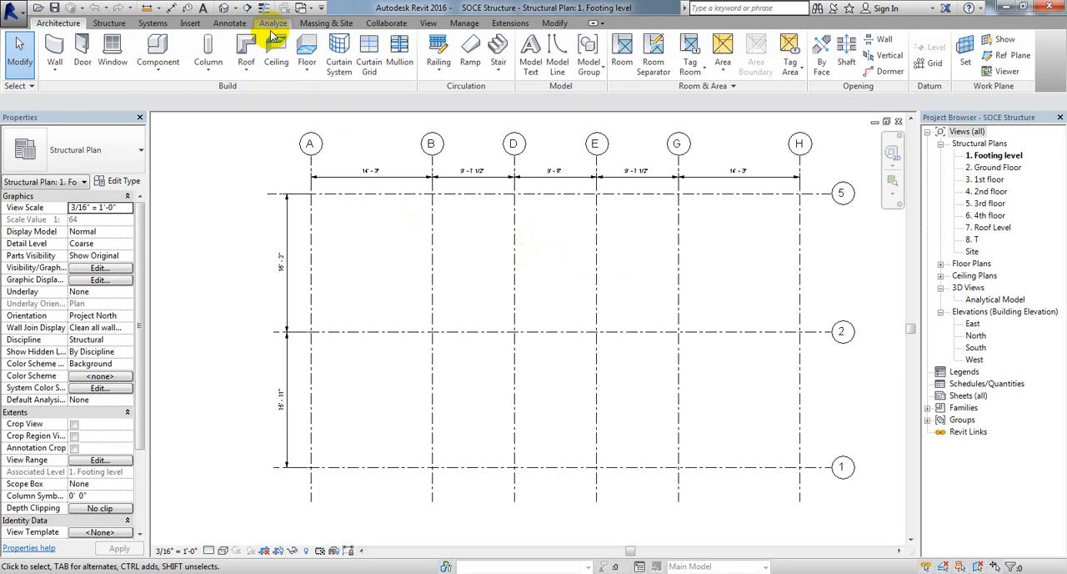
Step: Open Structural Settings on the Load Cases tab from the Analyze ribbon
click(272, 22)
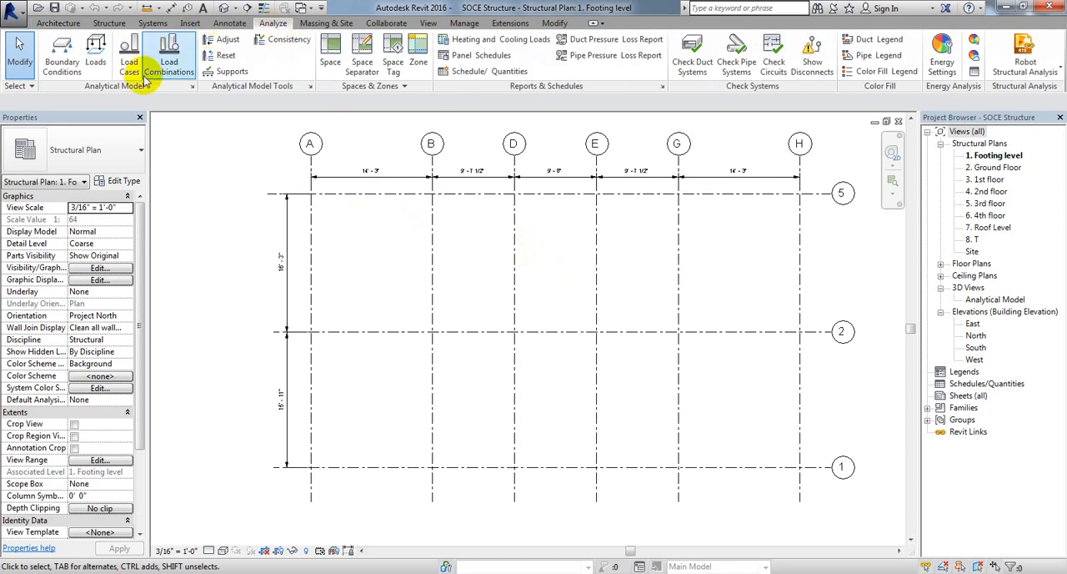
mouse_move(128, 50)
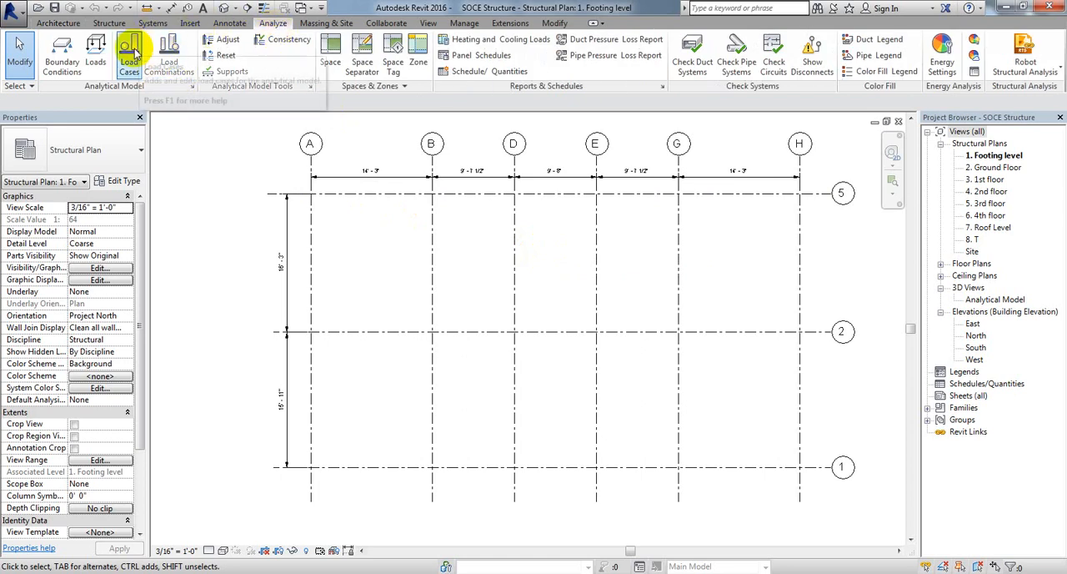
mouse_move(129, 50)
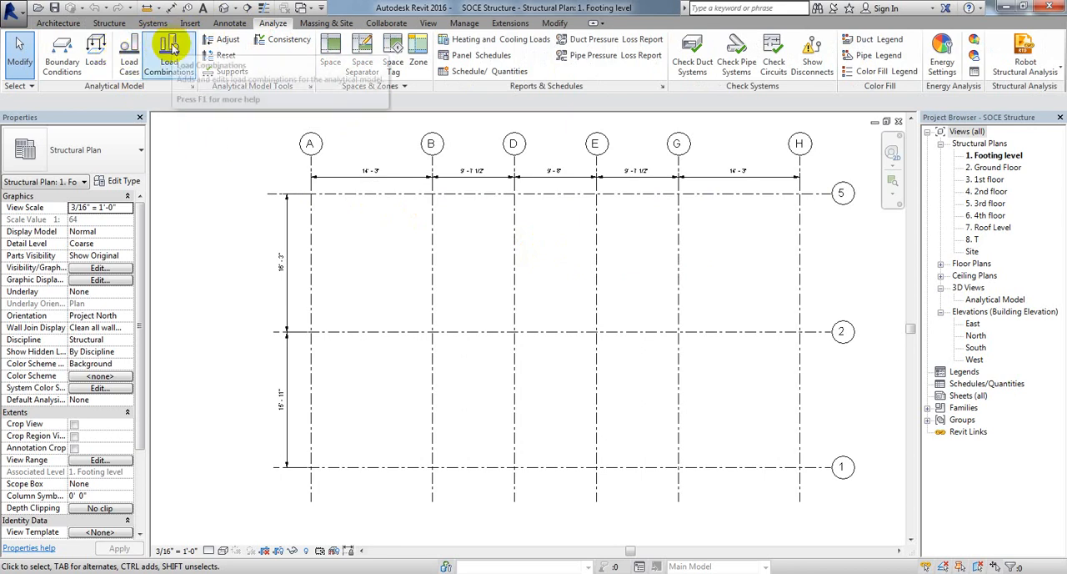
click(127, 54)
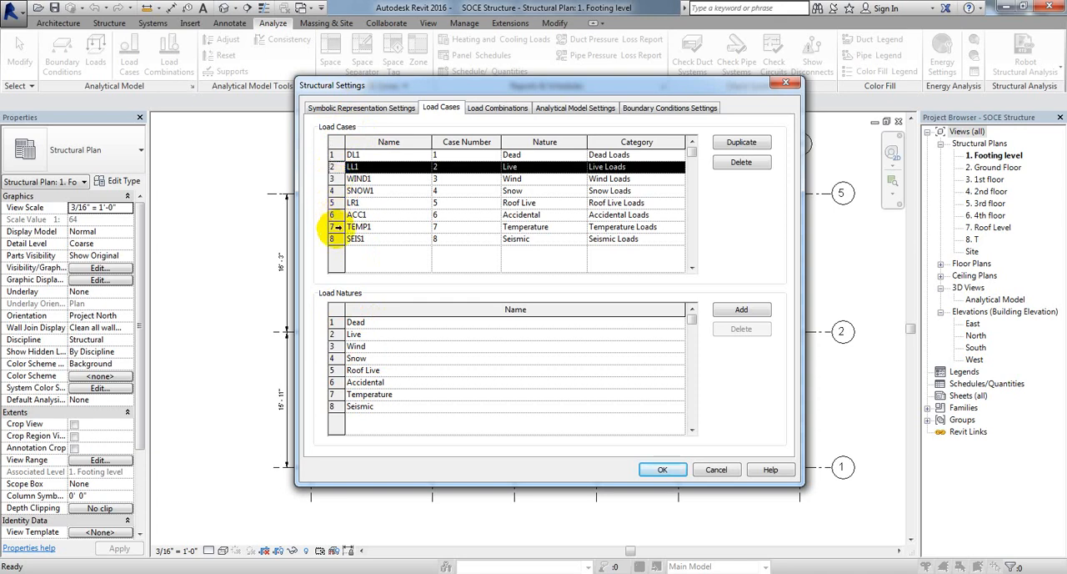
Step: Delete the SEIS1 and other default load cases, leaving only the dead load case DL
click(741, 162)
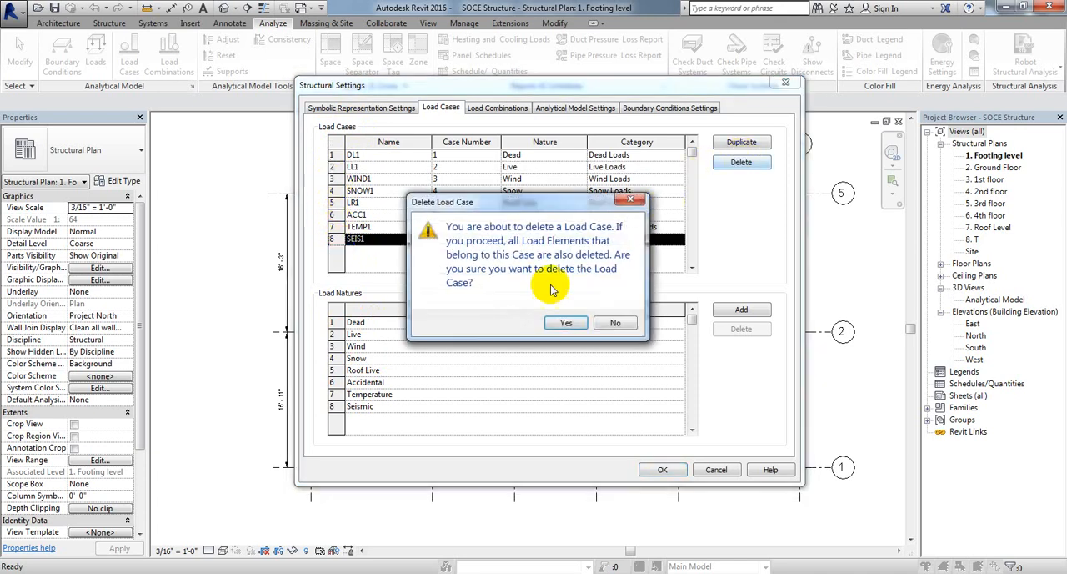
click(565, 323)
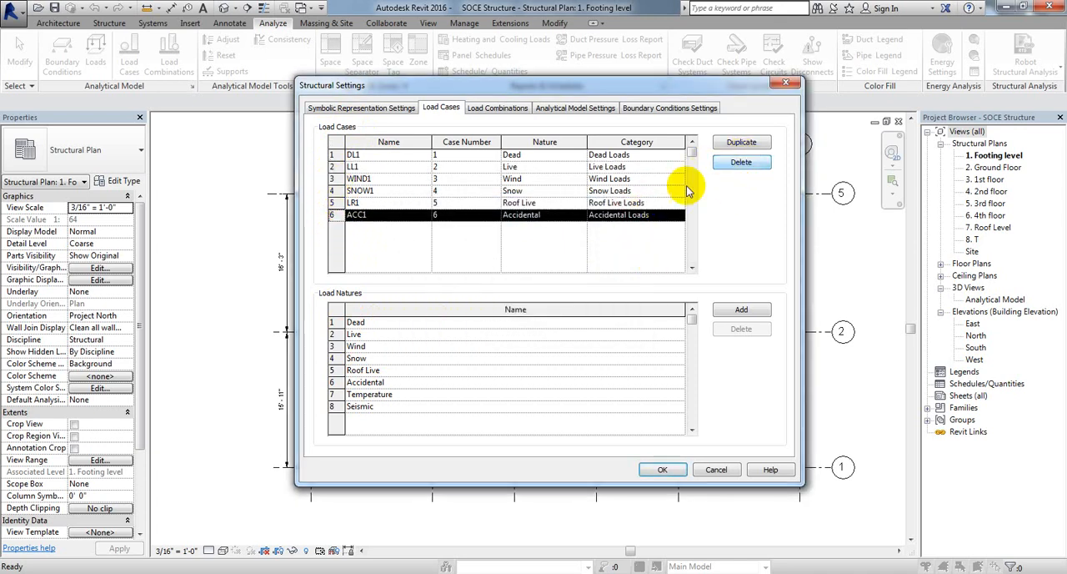
click(741, 162)
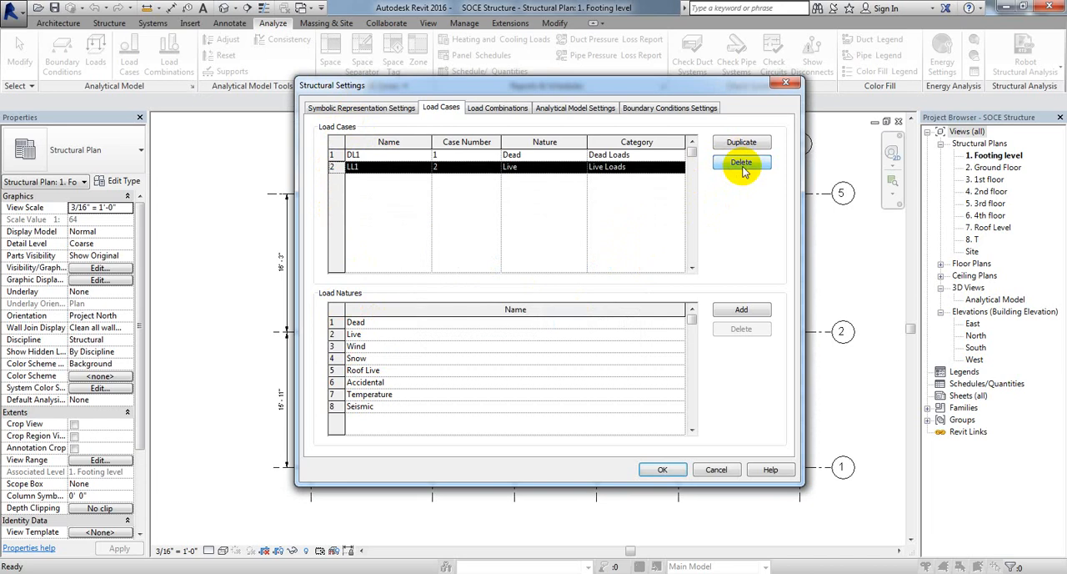
click(742, 162)
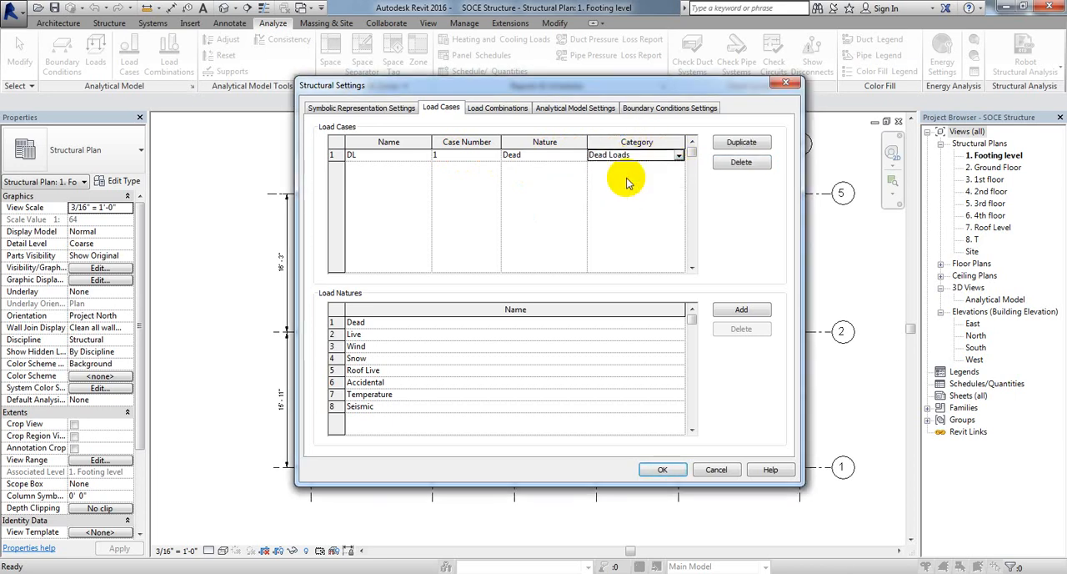
Step: Duplicate DL into a dead load case PW with Dead Loads category, then copy PW again
click(740, 141)
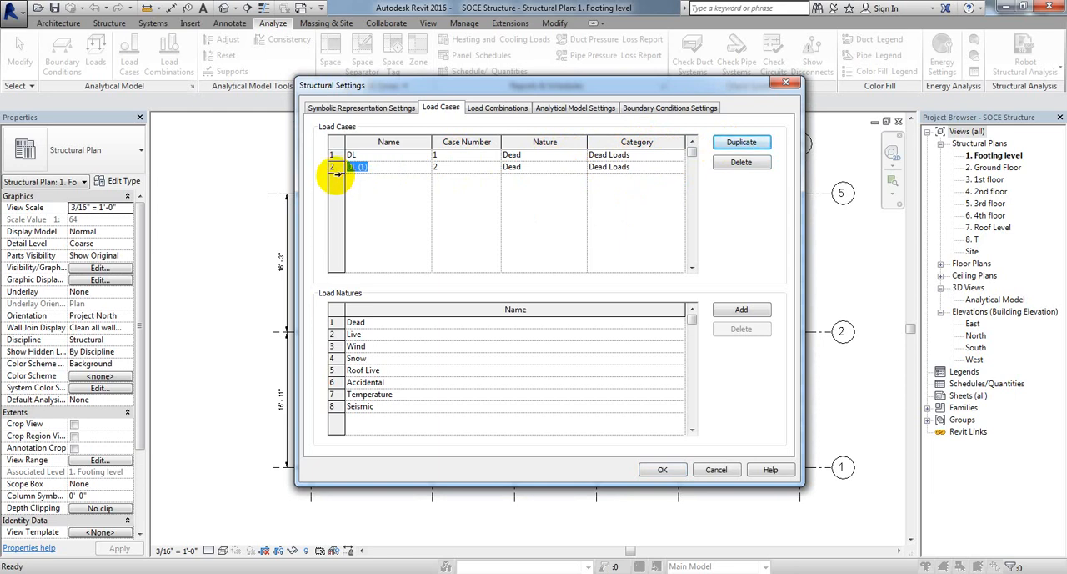
text(WL)
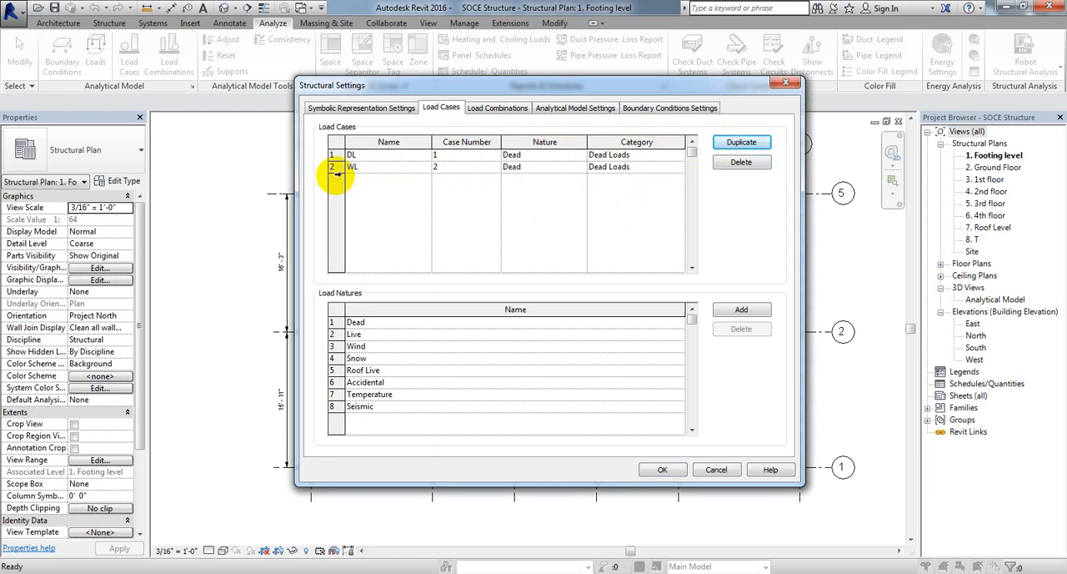
text(PW)
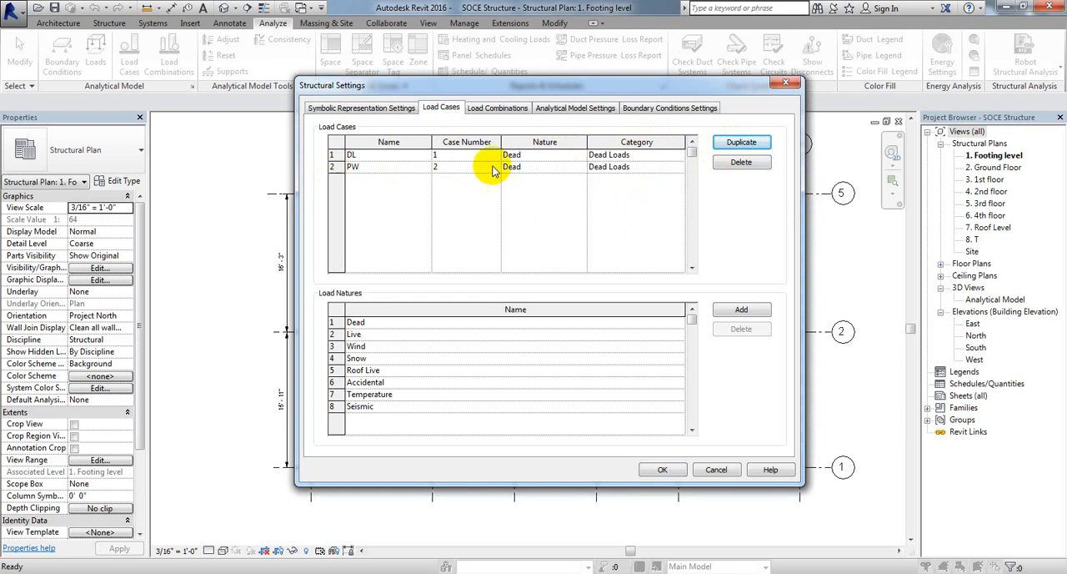
click(581, 166)
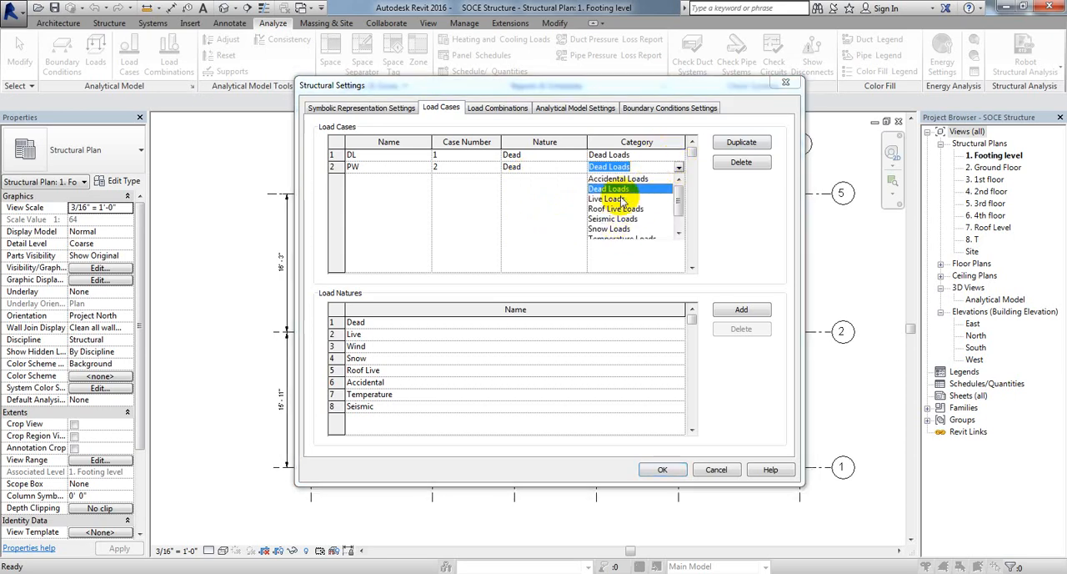
click(609, 188)
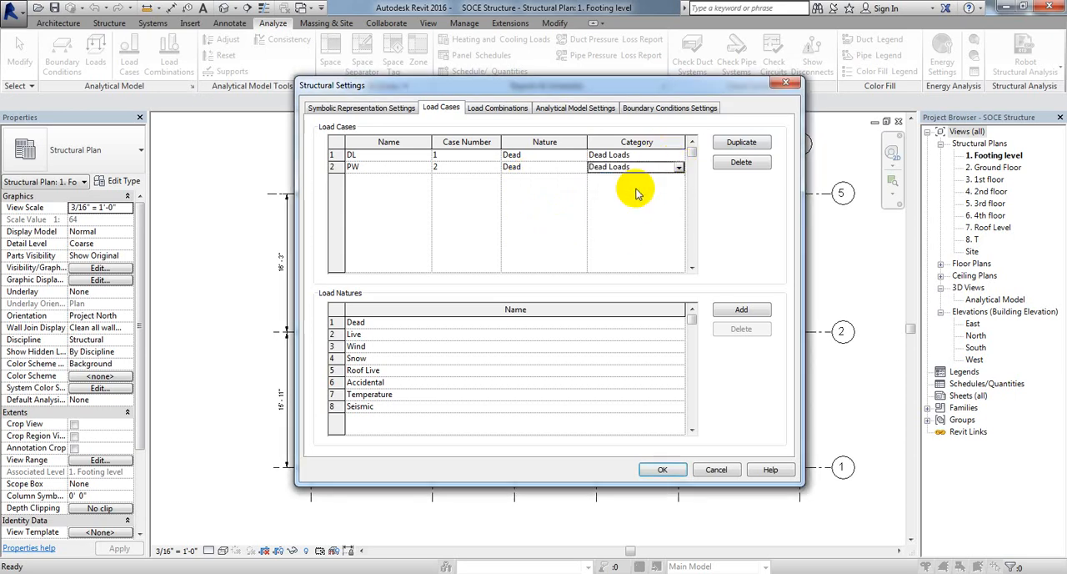
click(740, 142)
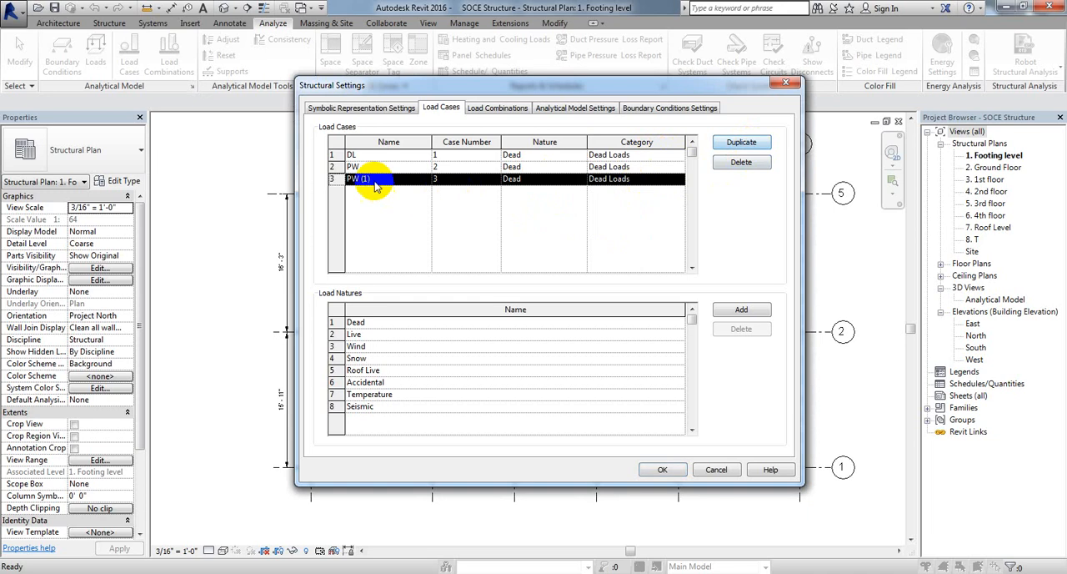
Step: Rename the copied case FF, check its nature and category, and add another copy
double_click(358, 179)
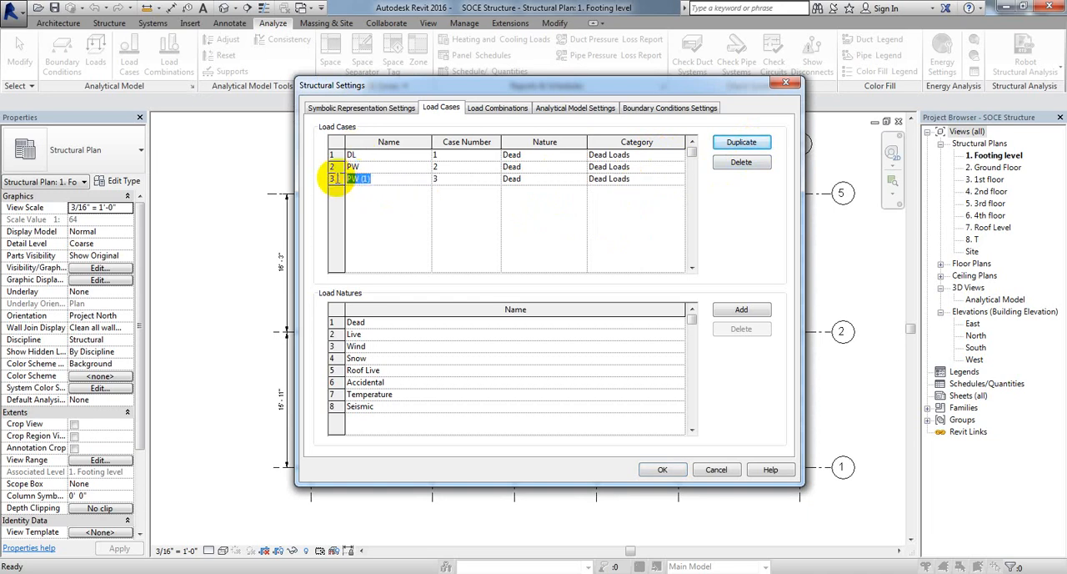
text(FF)
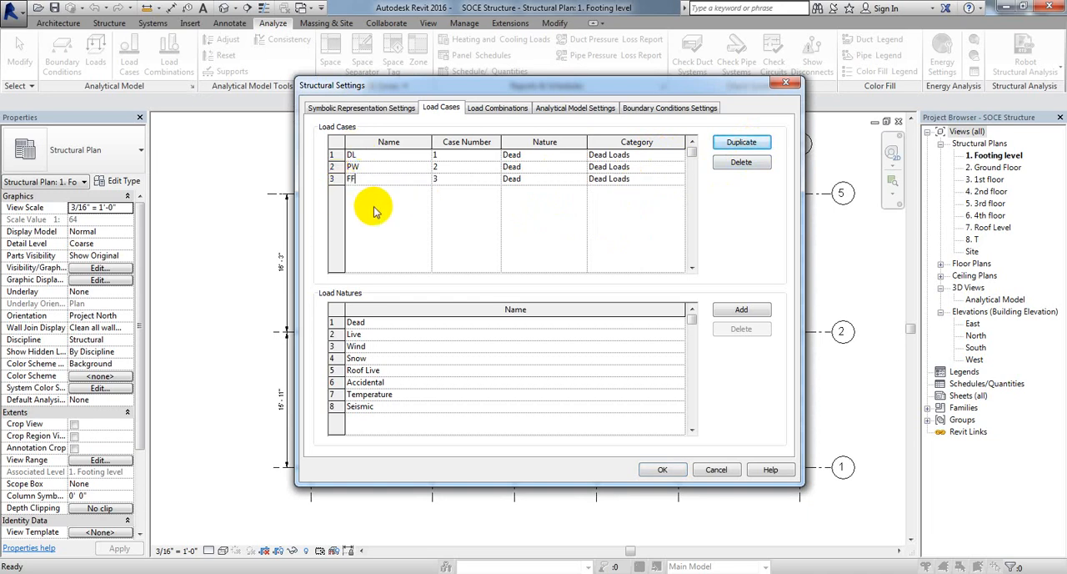
click(544, 179)
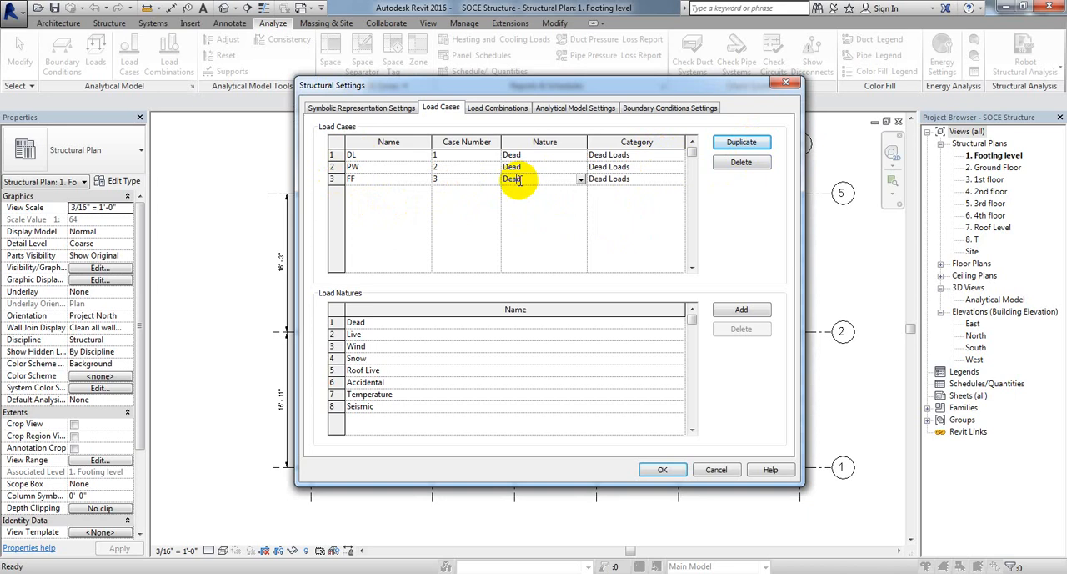
click(634, 179)
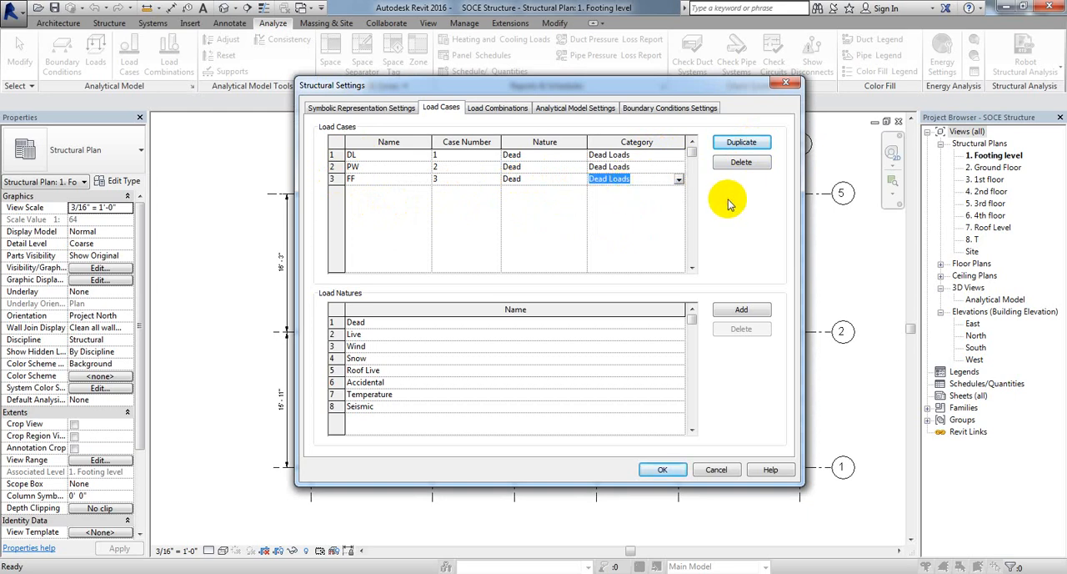
click(740, 141)
text(LL)
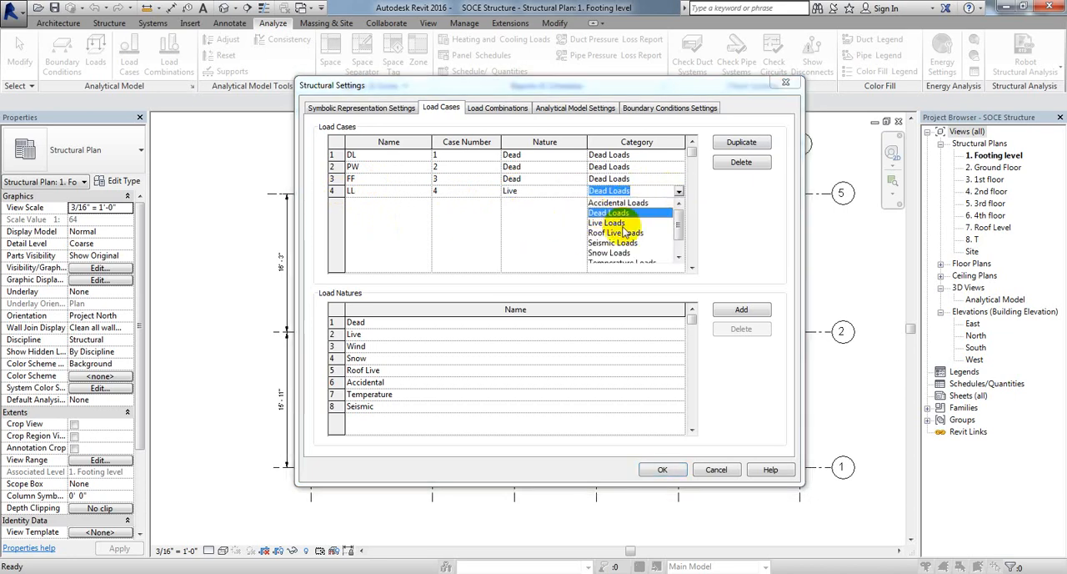
Step: Set LL's category to Live Loads and create RL with Roof Live nature and Roof Live Loads category
click(608, 222)
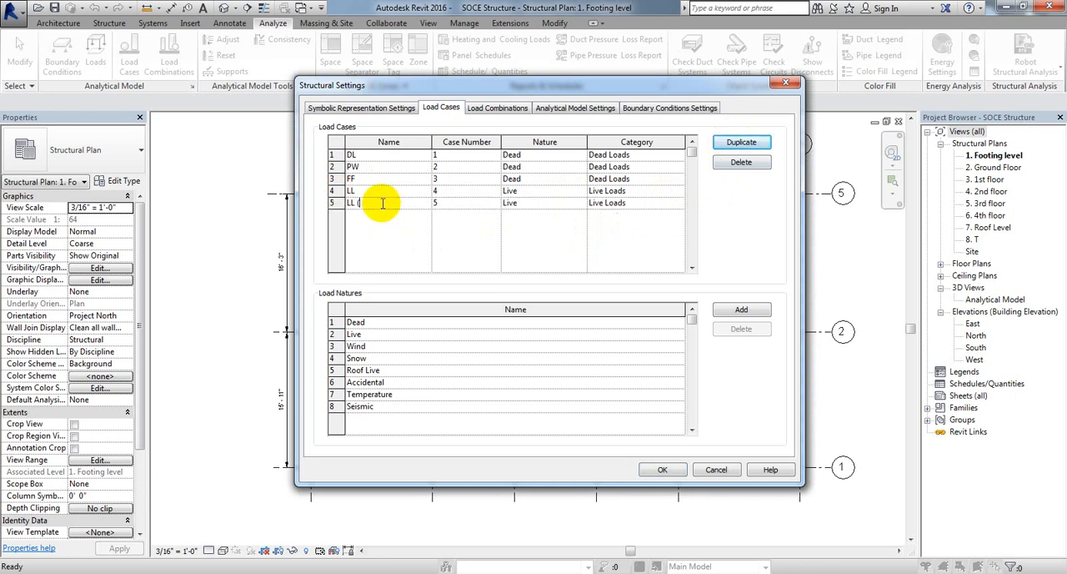
text(RL)
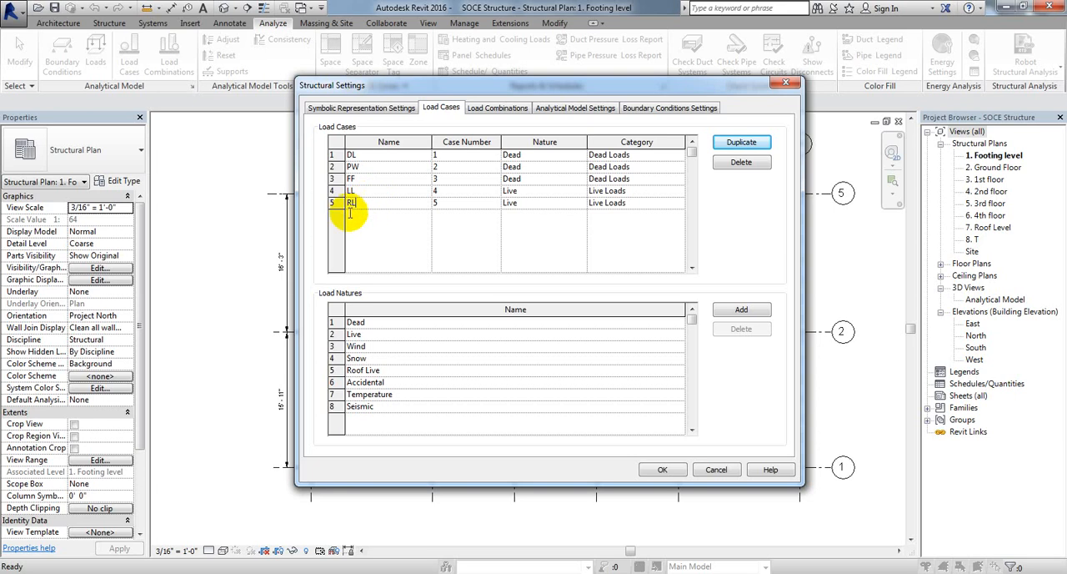
click(544, 202)
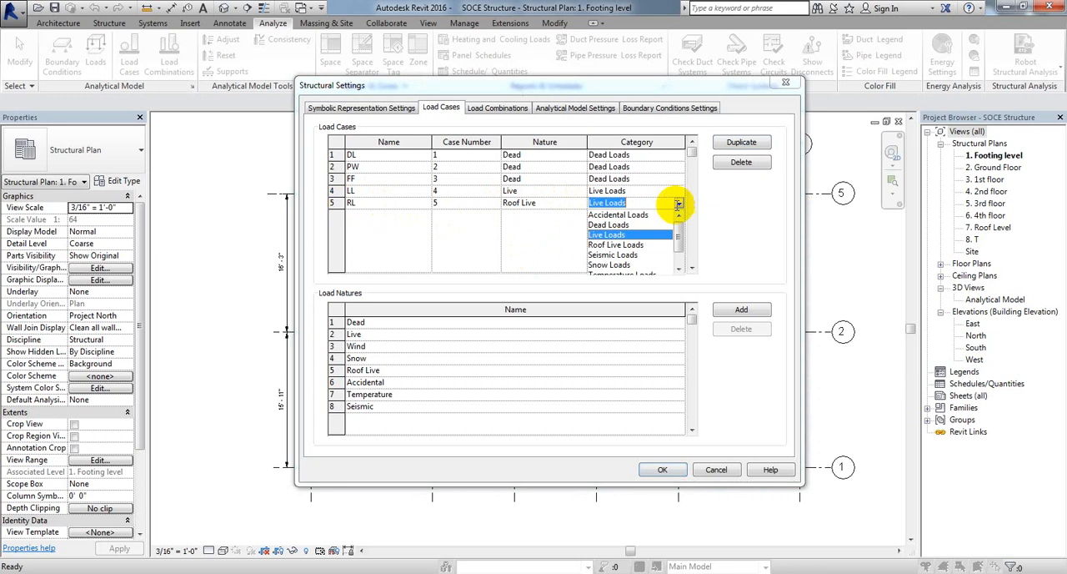
click(615, 245)
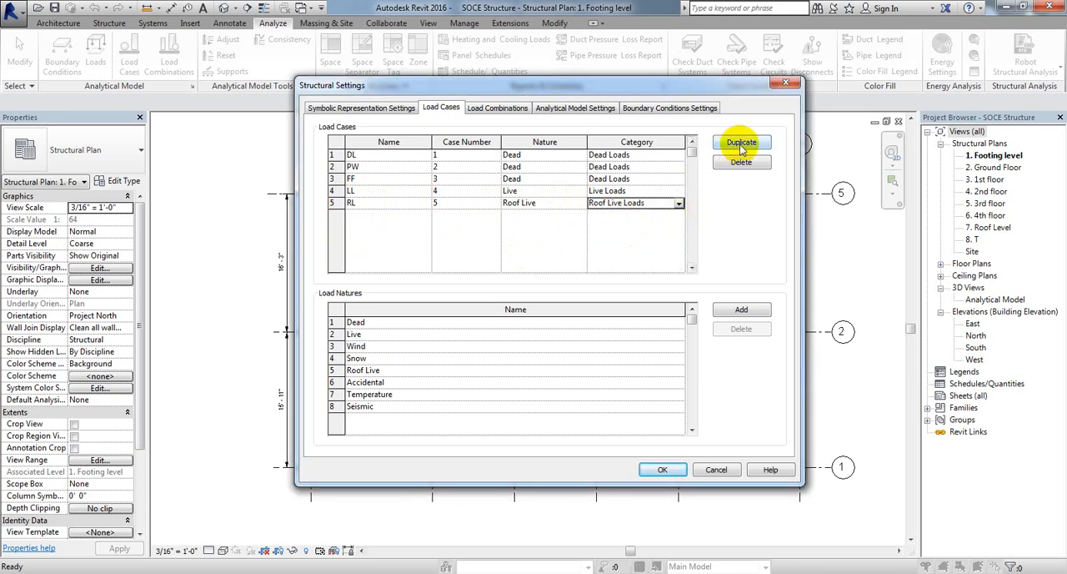
Step: Duplicate RL into a new case EQx with Seismic nature and Seismic Loads category
click(740, 142)
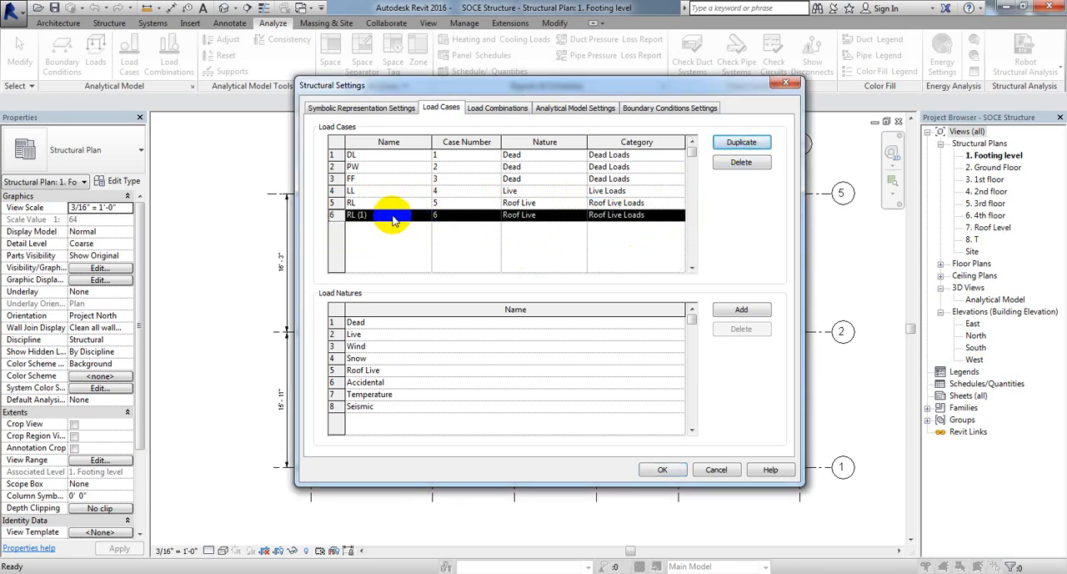
double_click(359, 214)
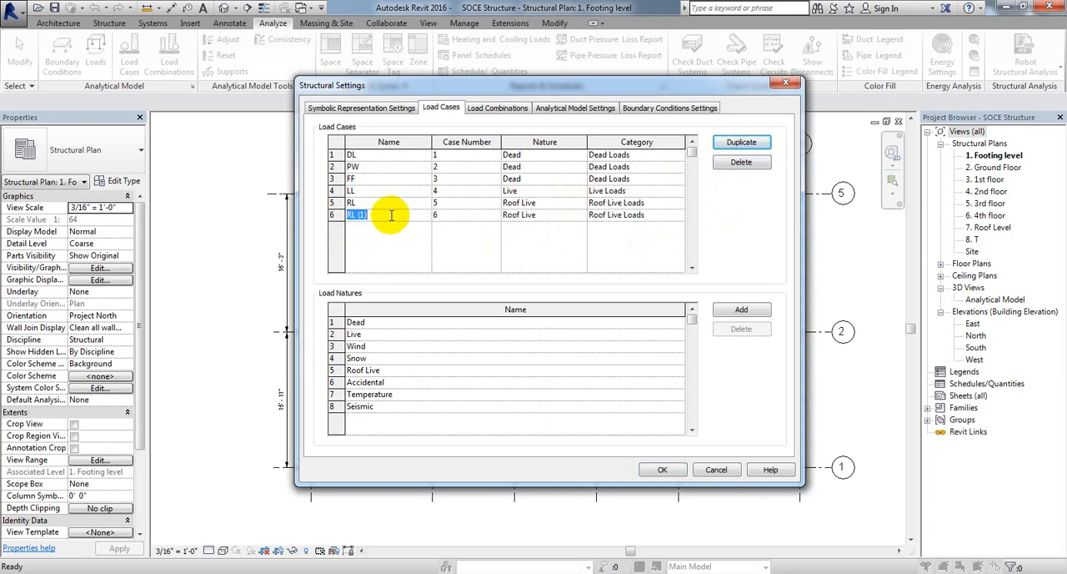
text(Q)
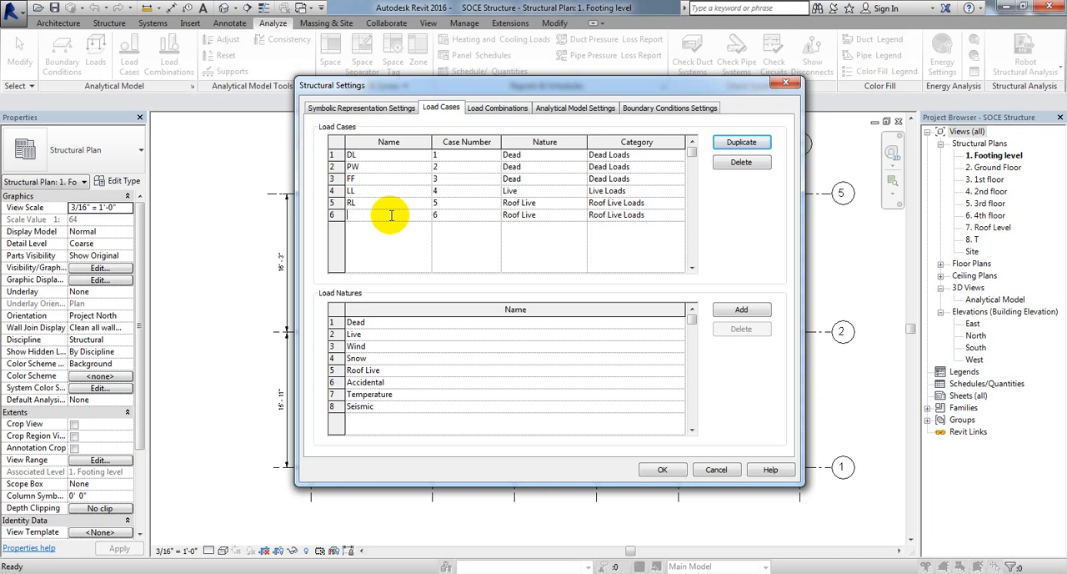
text(EQx)
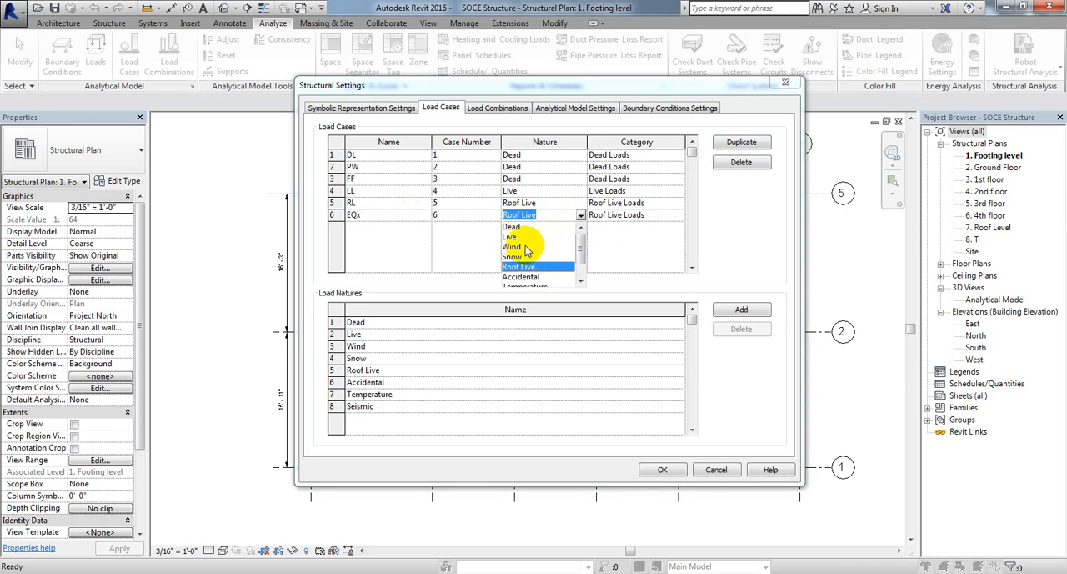
scroll(down, 3)
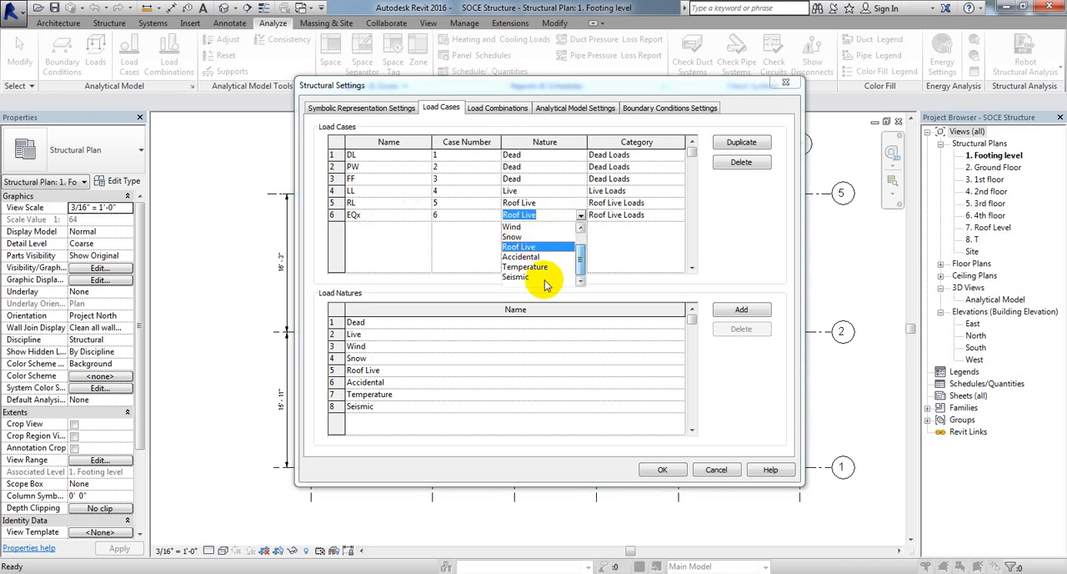
click(516, 276)
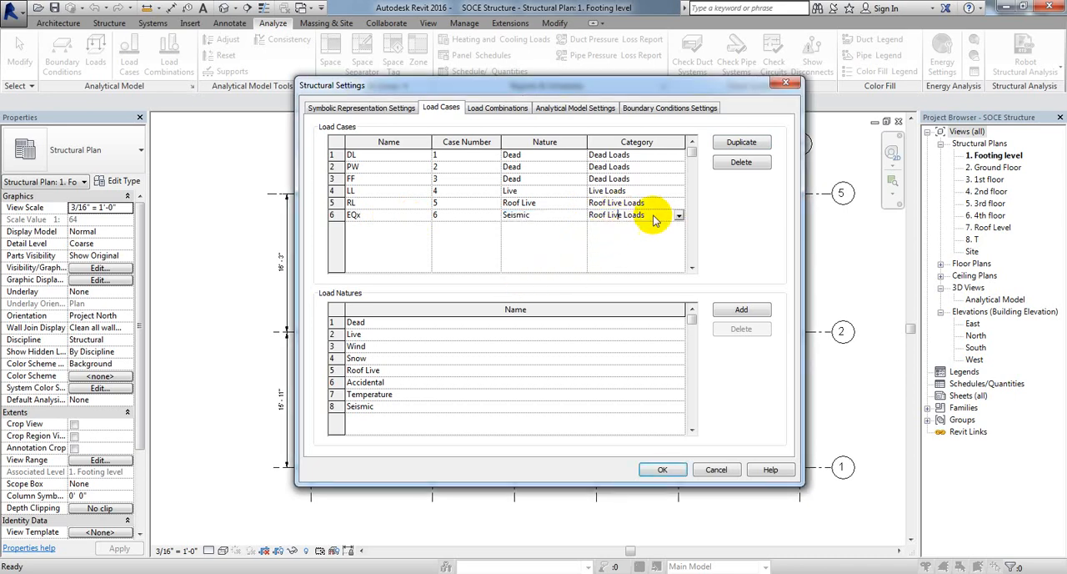
click(678, 215)
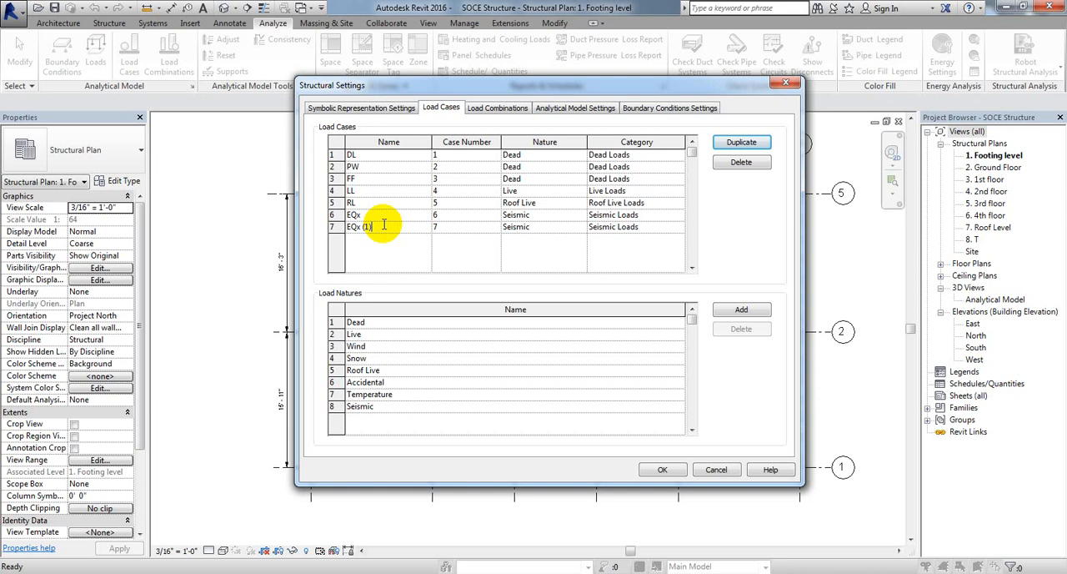
Step: Rename the copied case EQy and duplicate it into a new case Wx
double_click(361, 227)
text(EQy)
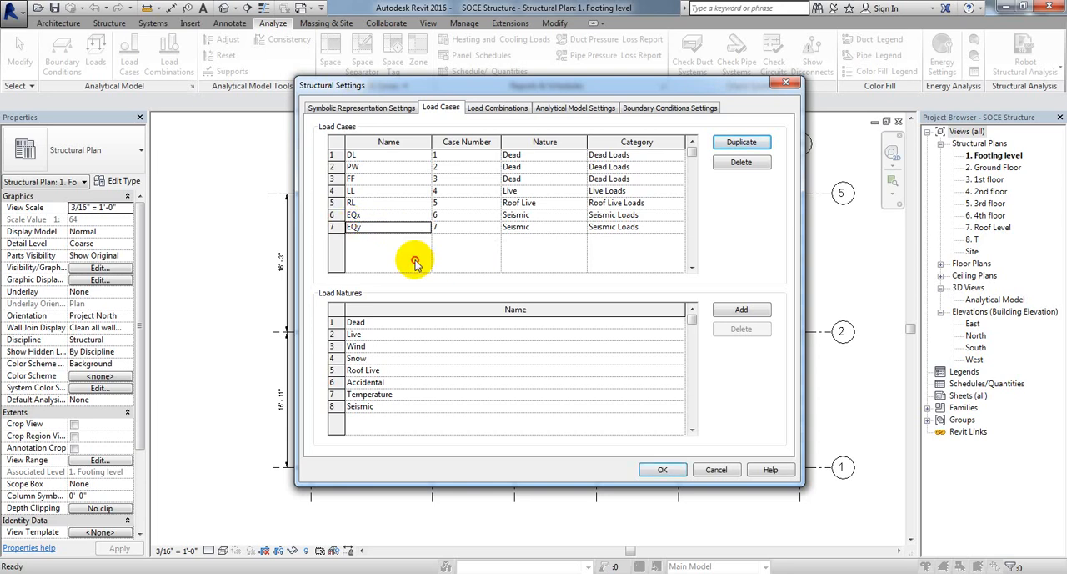
click(740, 142)
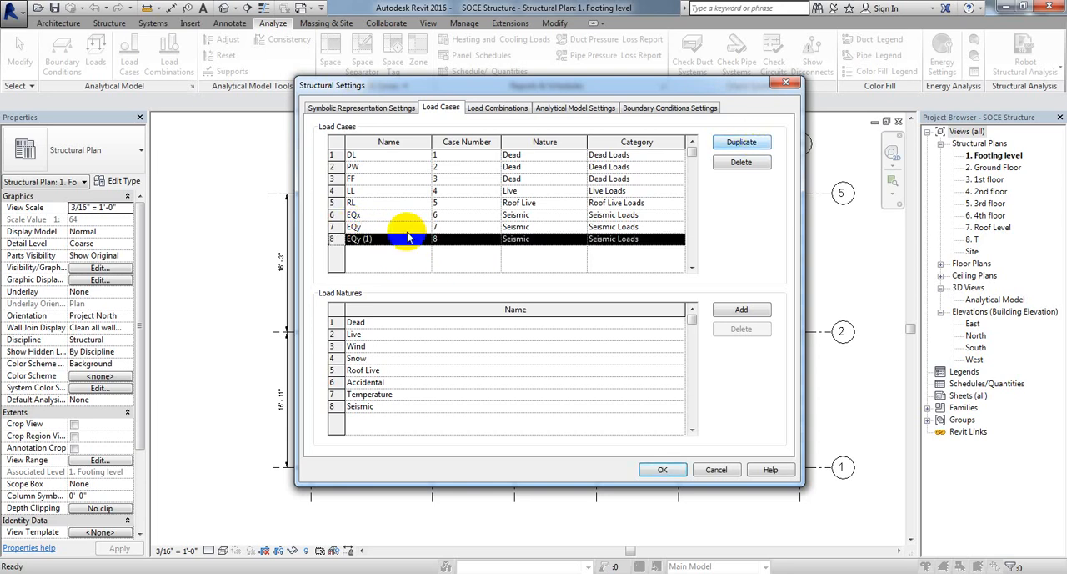
double_click(359, 238)
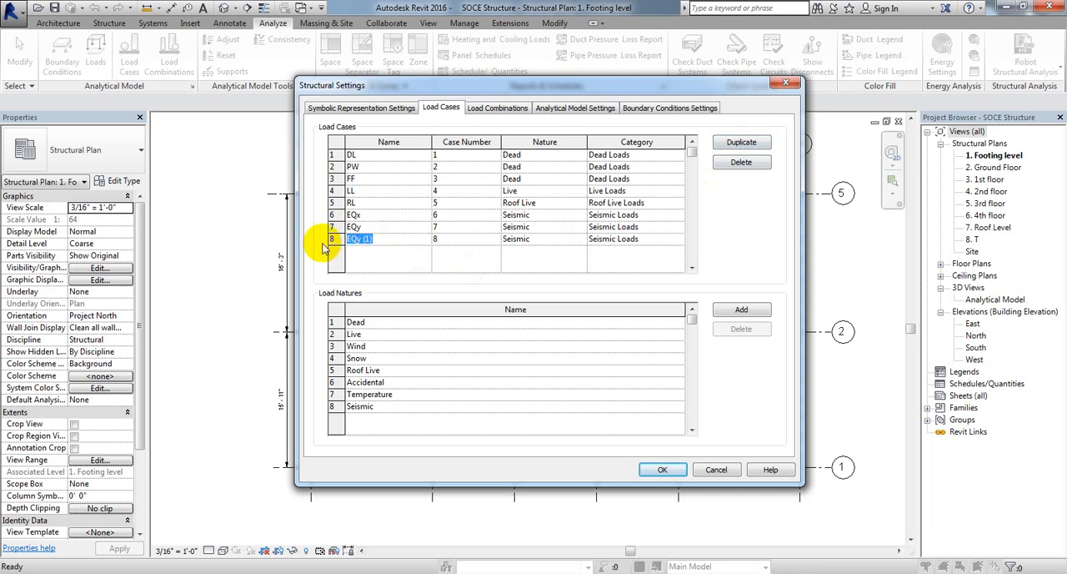
text(Wx)
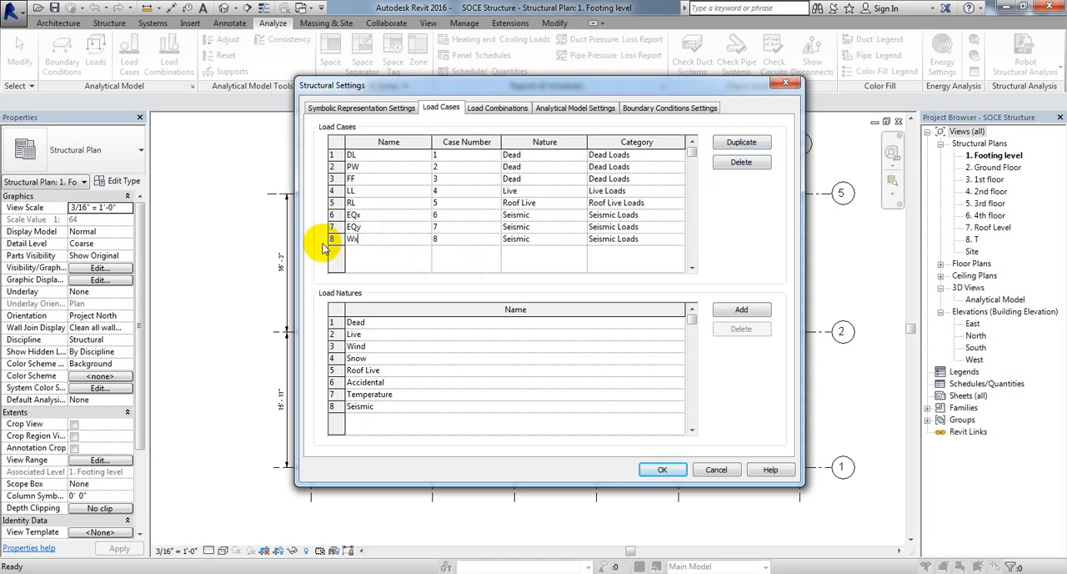
Step: Give Wx Wind nature and Wind Loads category, then duplicate it as Wy
click(580, 239)
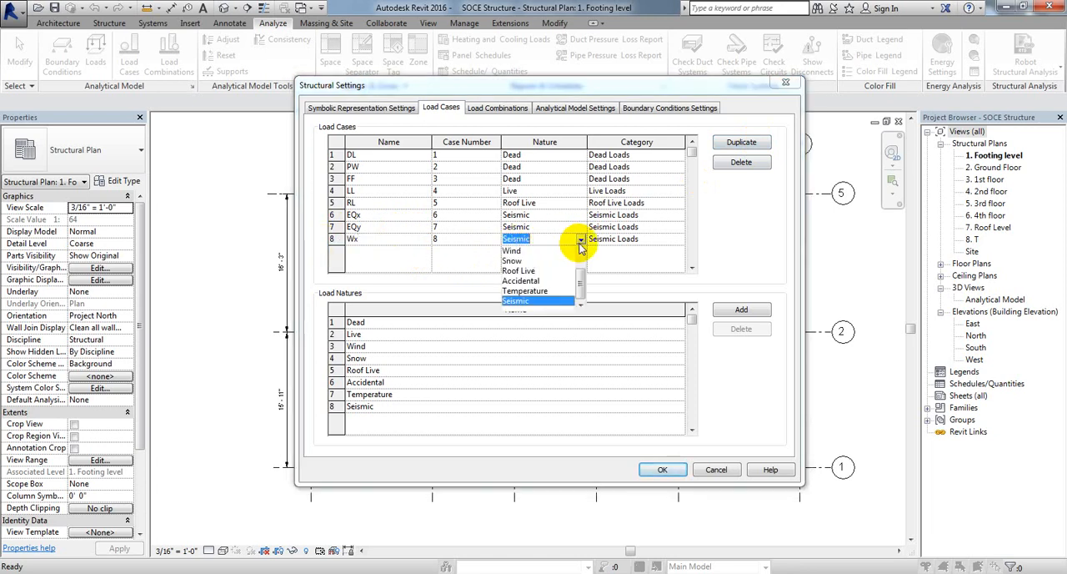
click(511, 251)
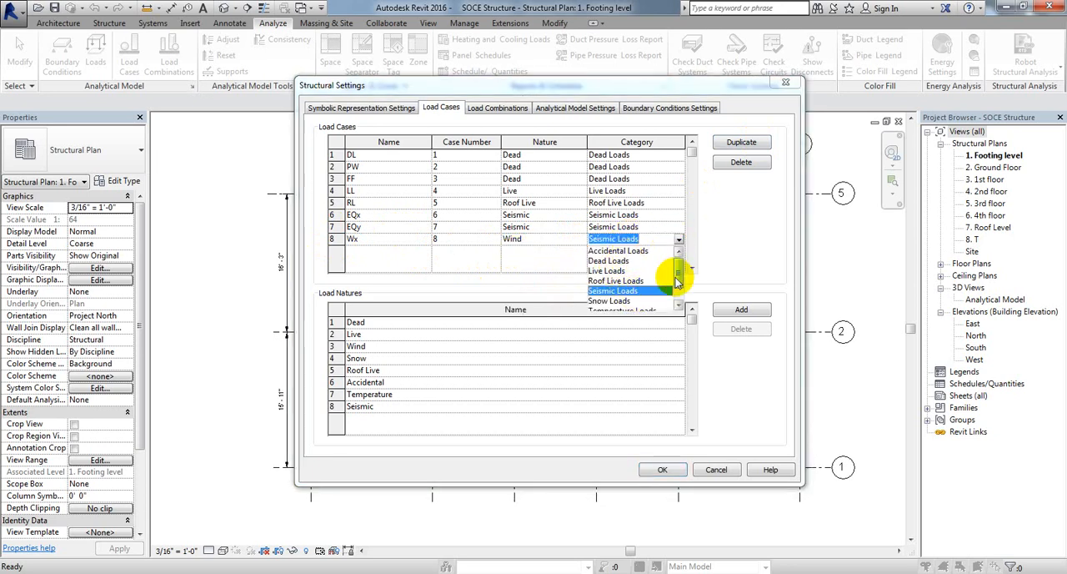
scroll(down, 3)
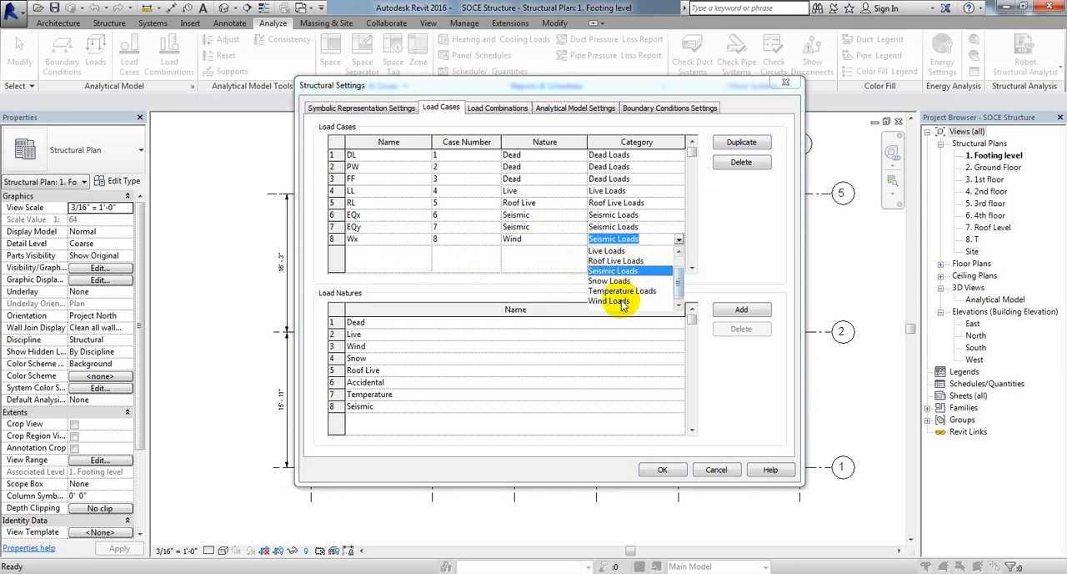
click(611, 301)
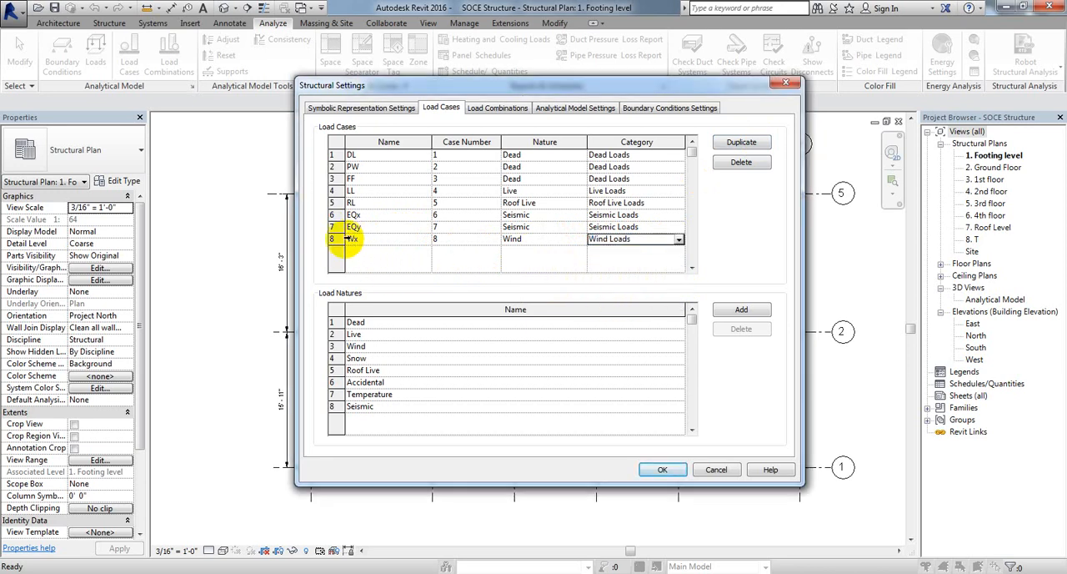
click(740, 142)
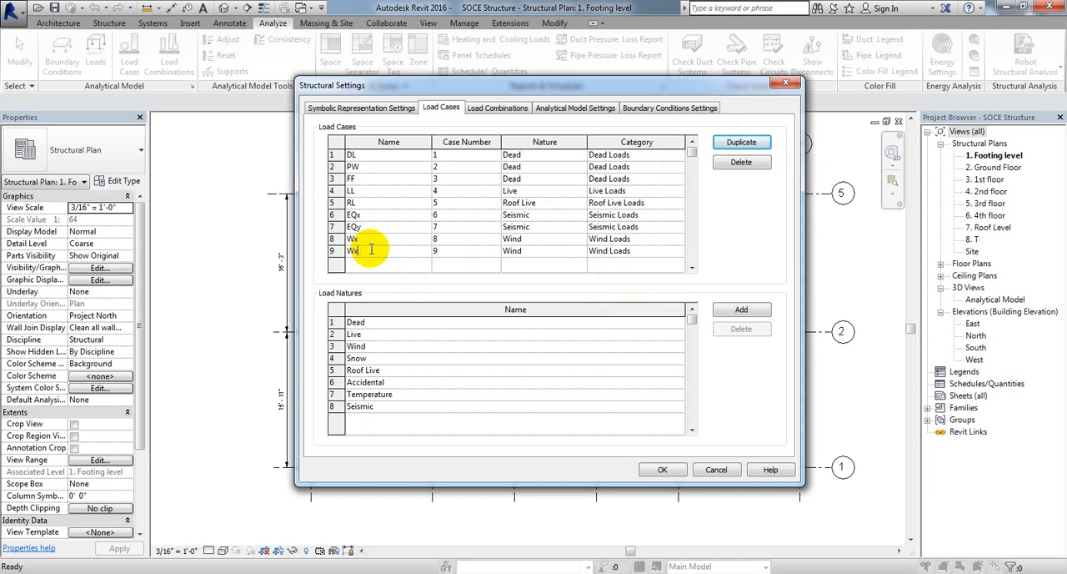
text(y)
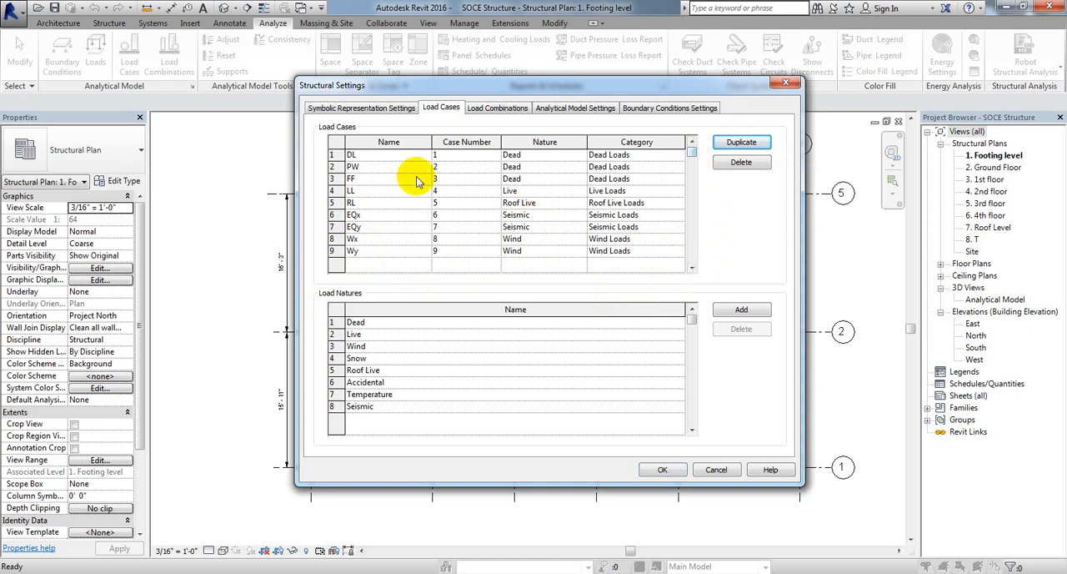
mouse_move(353, 306)
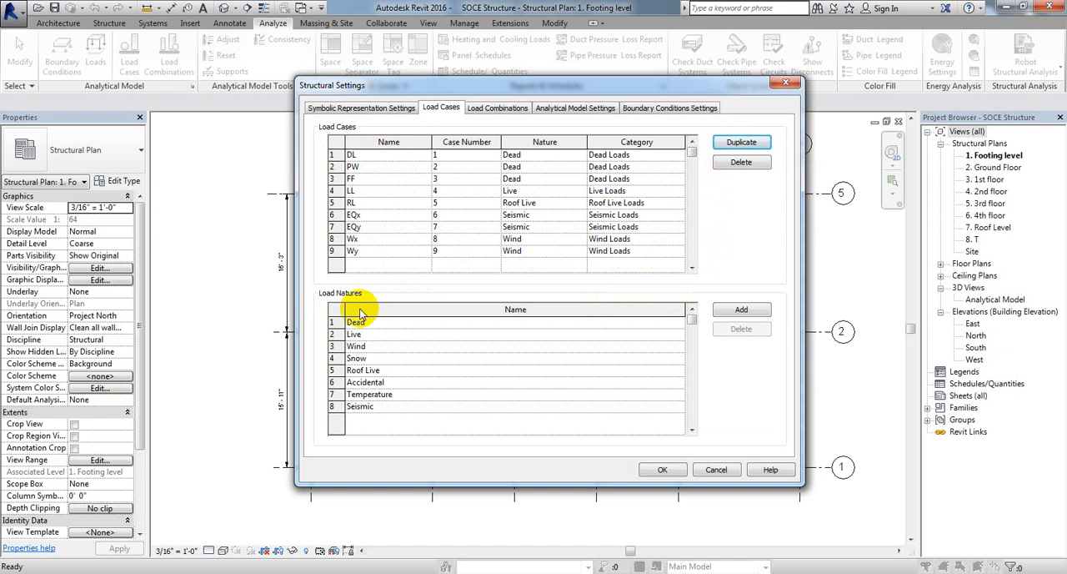
Step: Finish naming Wy, then delete the Snow, Accidental and Temperature load natures
click(356, 321)
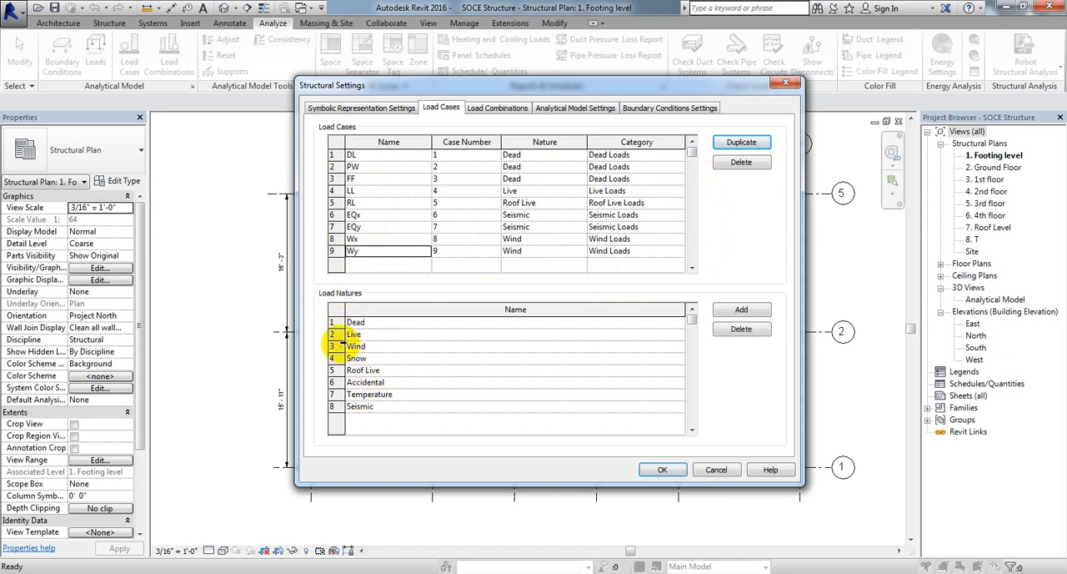
click(357, 358)
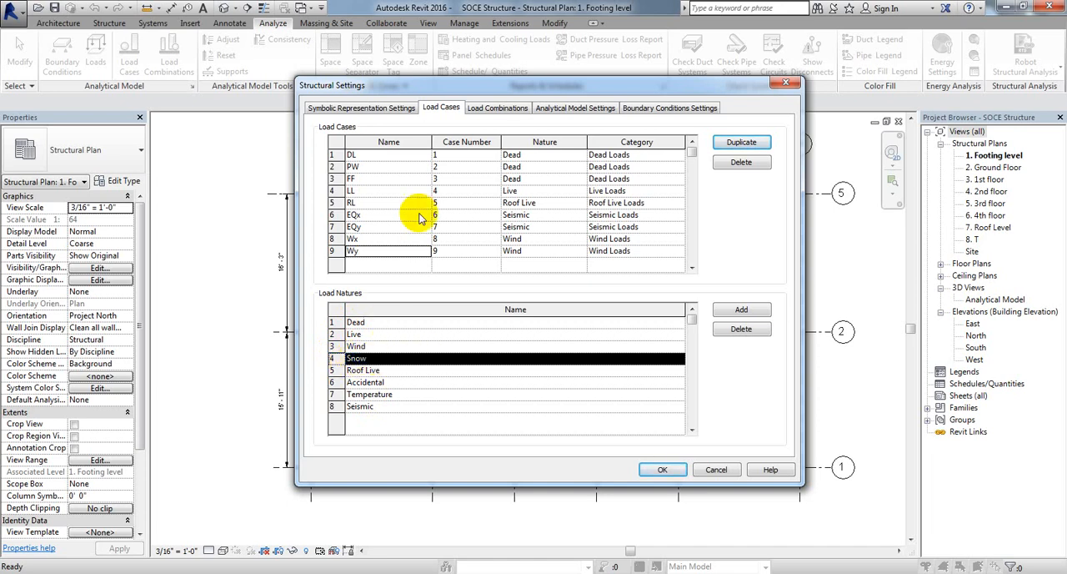
click(740, 328)
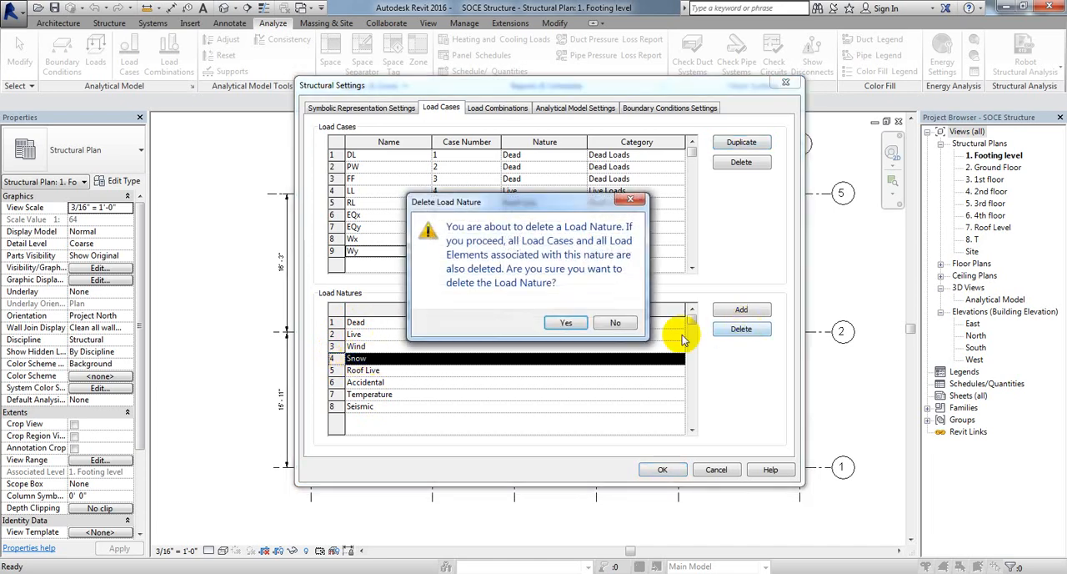
click(565, 322)
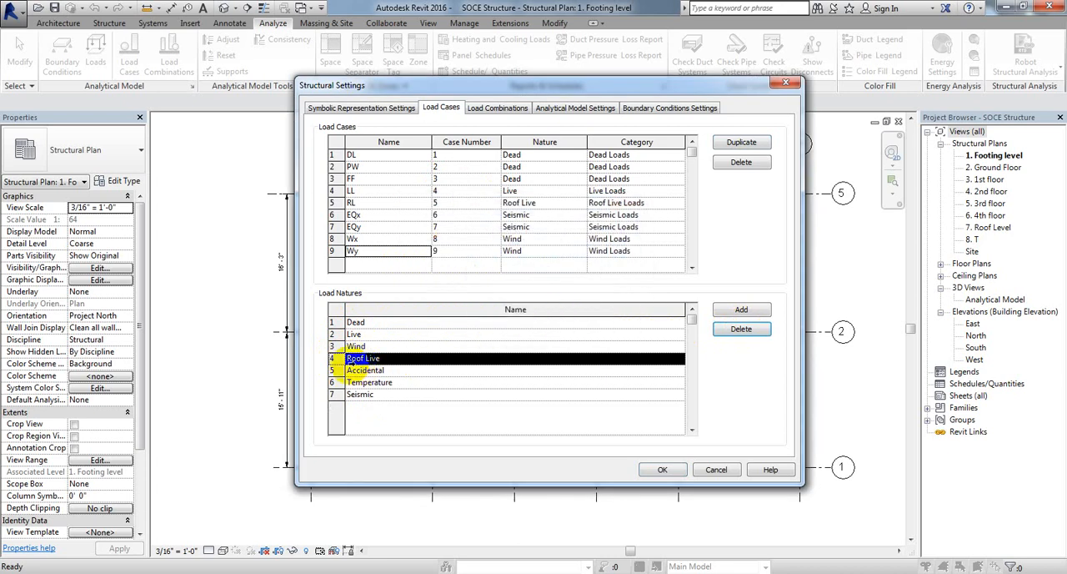
click(741, 328)
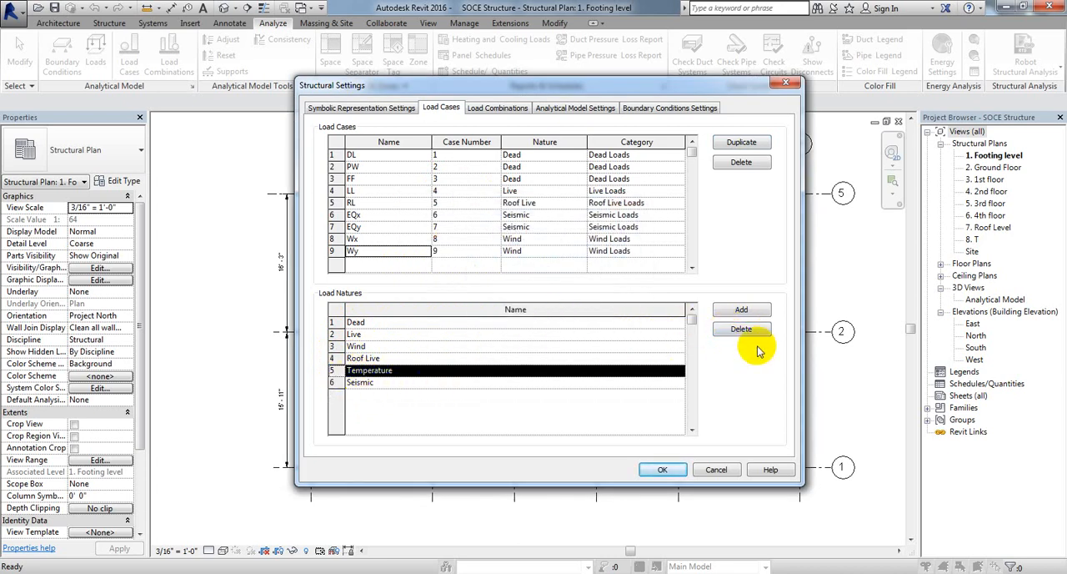
click(742, 329)
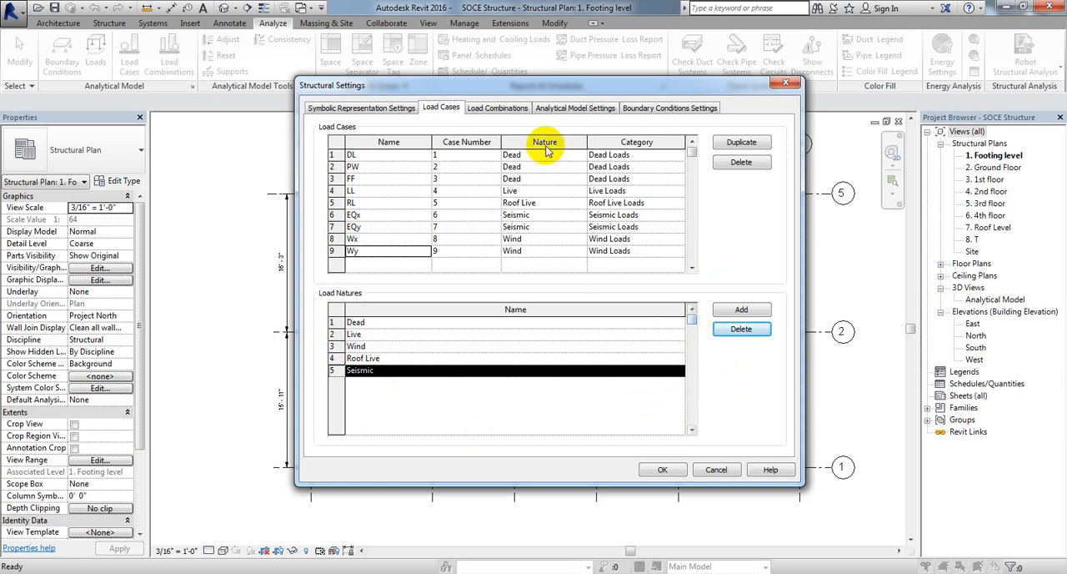
mouse_move(442, 107)
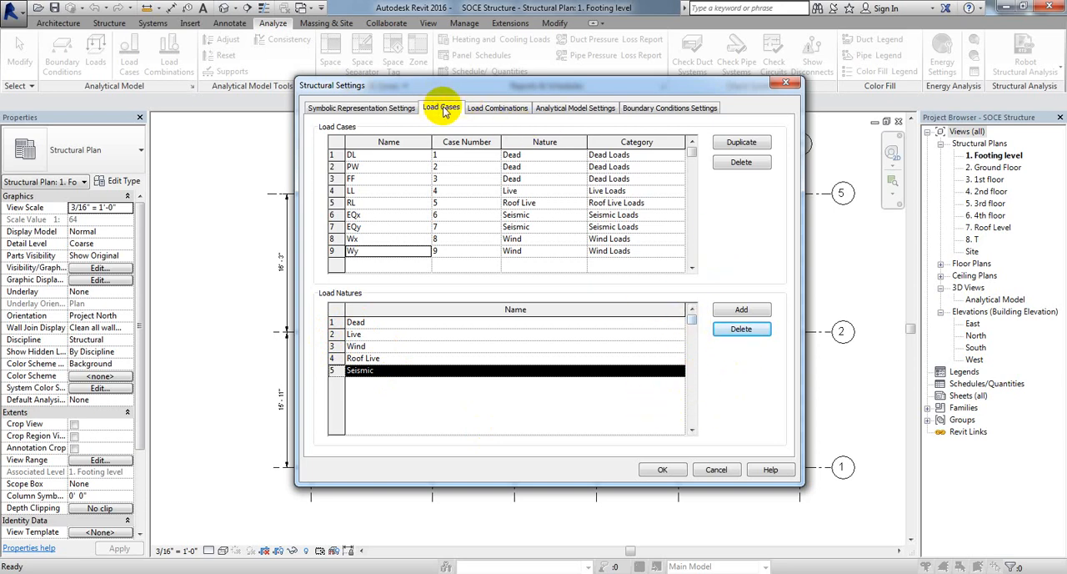
Step: Confirm the Load Combinations list is empty, then view the Analytical Model Settings
click(497, 108)
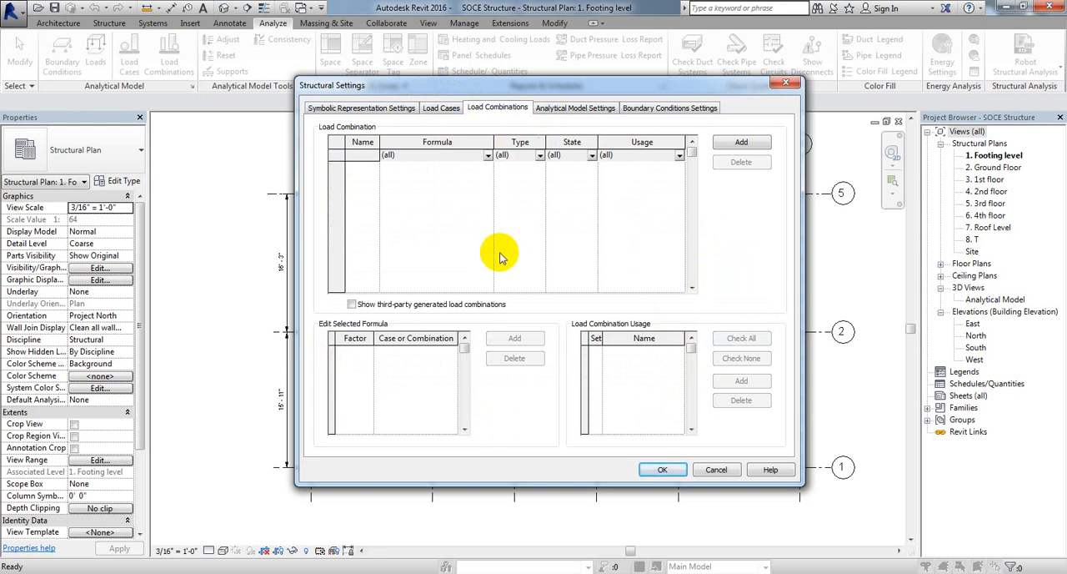
mouse_move(478, 224)
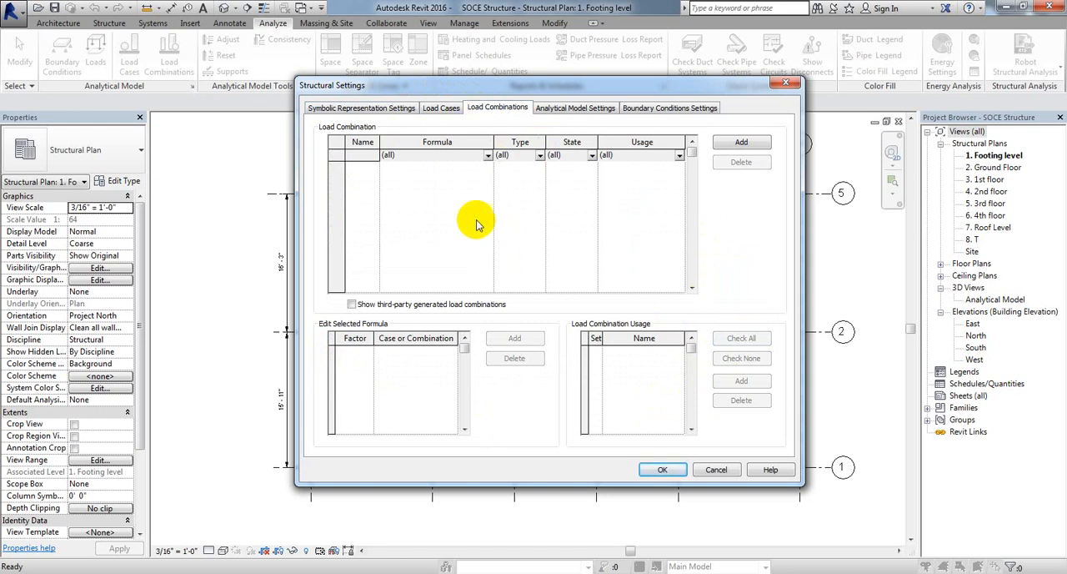
mouse_move(488, 236)
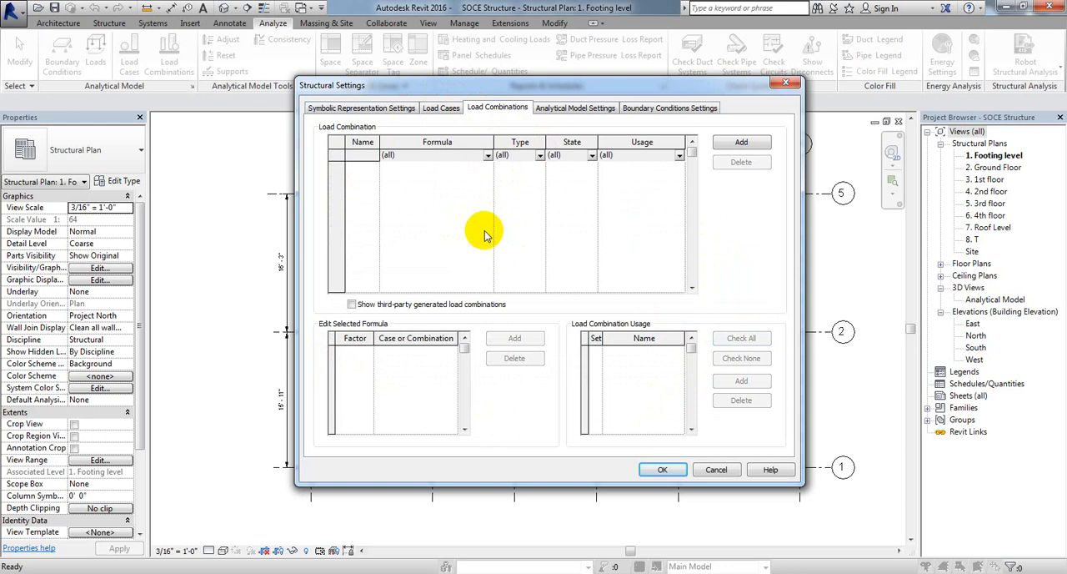
mouse_move(538, 246)
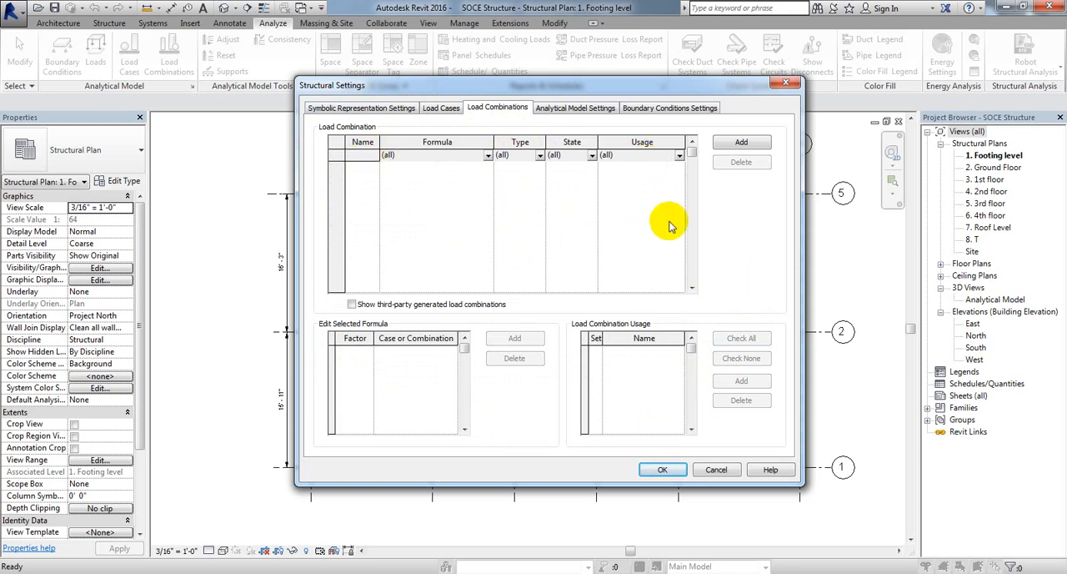
mouse_move(681, 202)
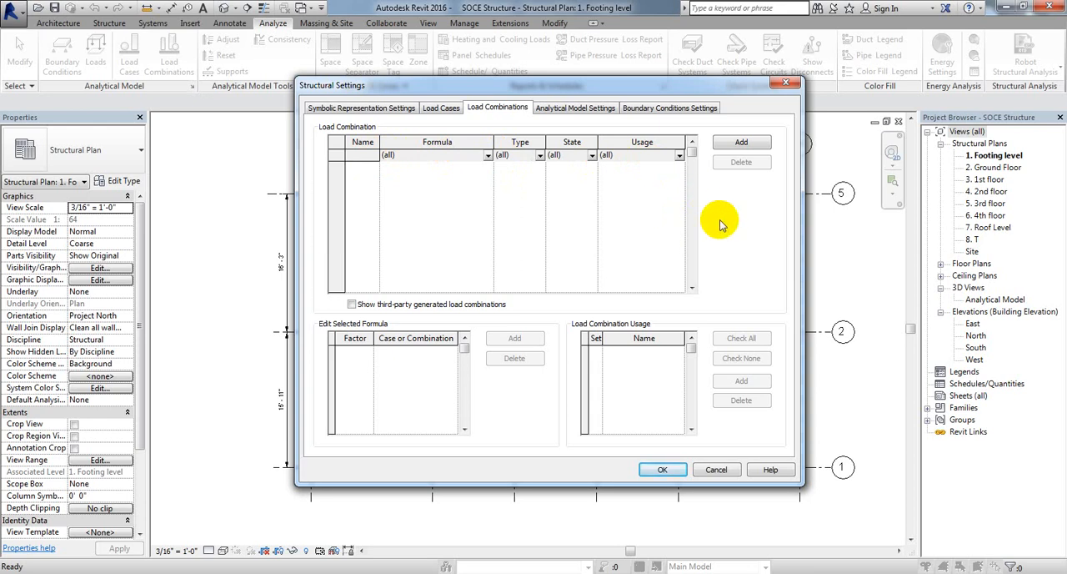
click(574, 108)
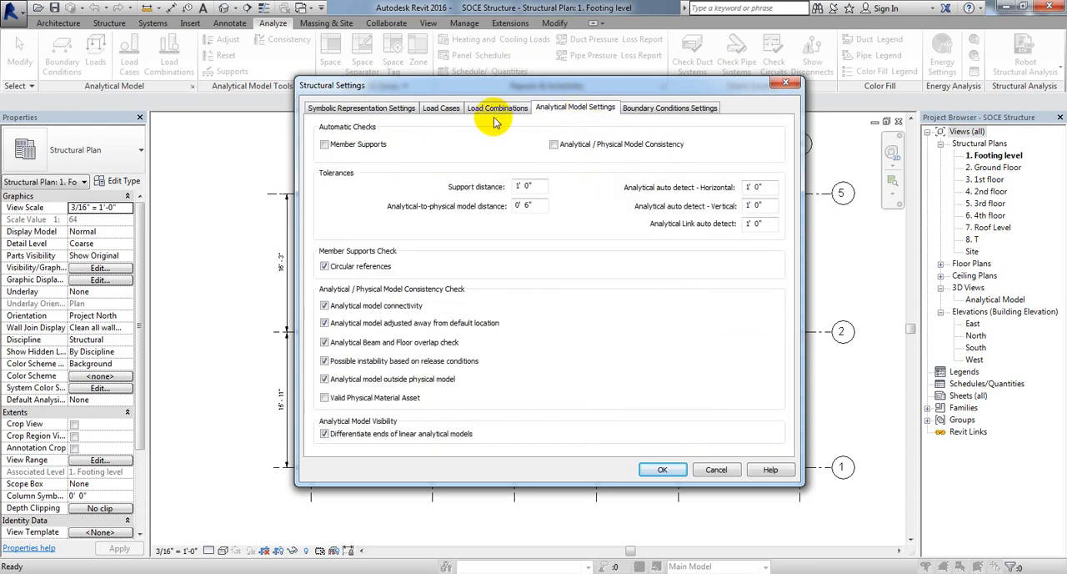
Step: Review the nine load cases on the Load Cases tab and accept Structural Settings with OK
click(441, 107)
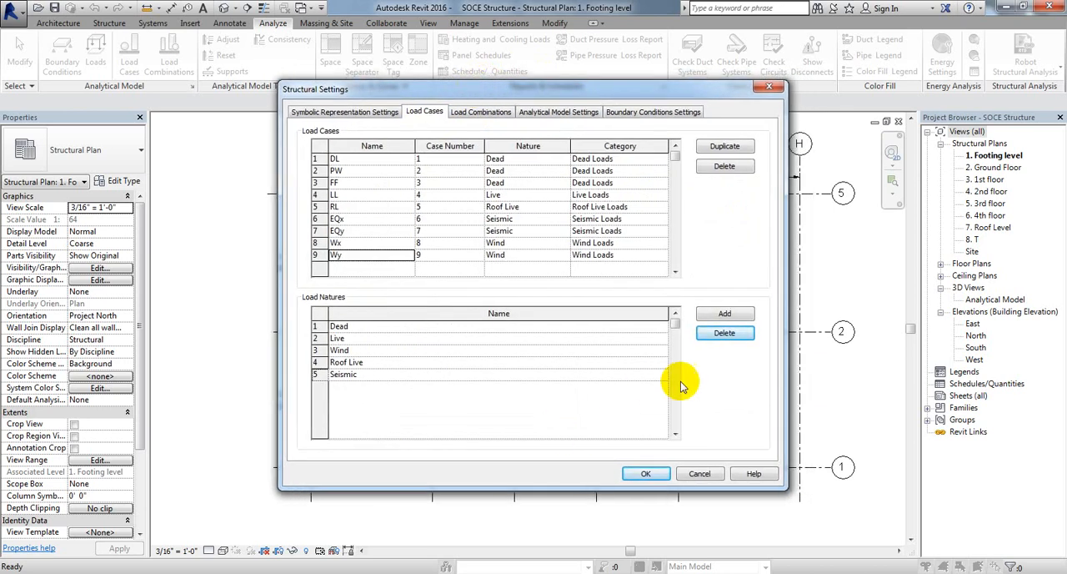
mouse_move(688, 392)
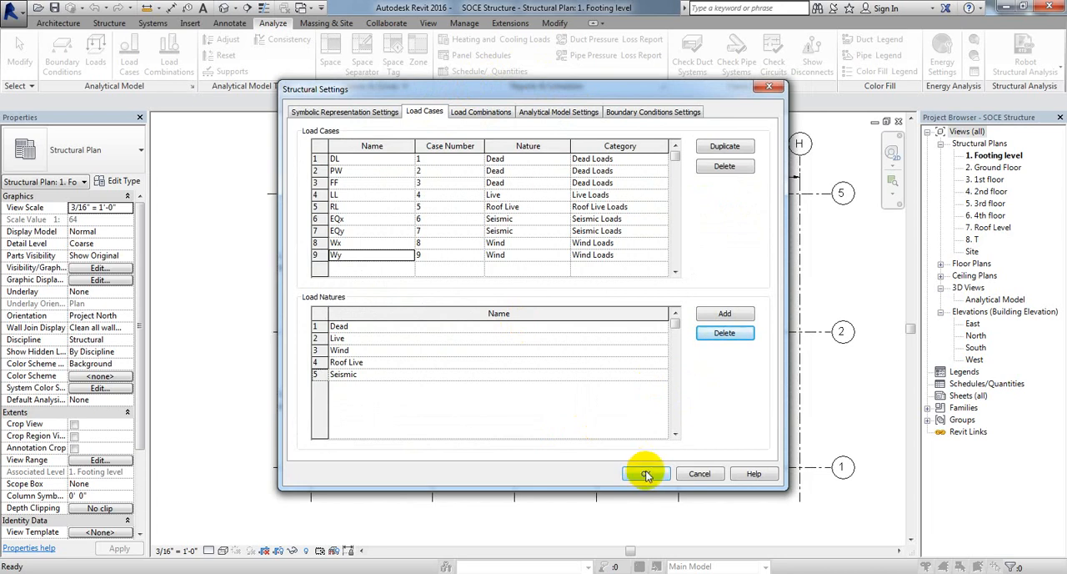
click(645, 474)
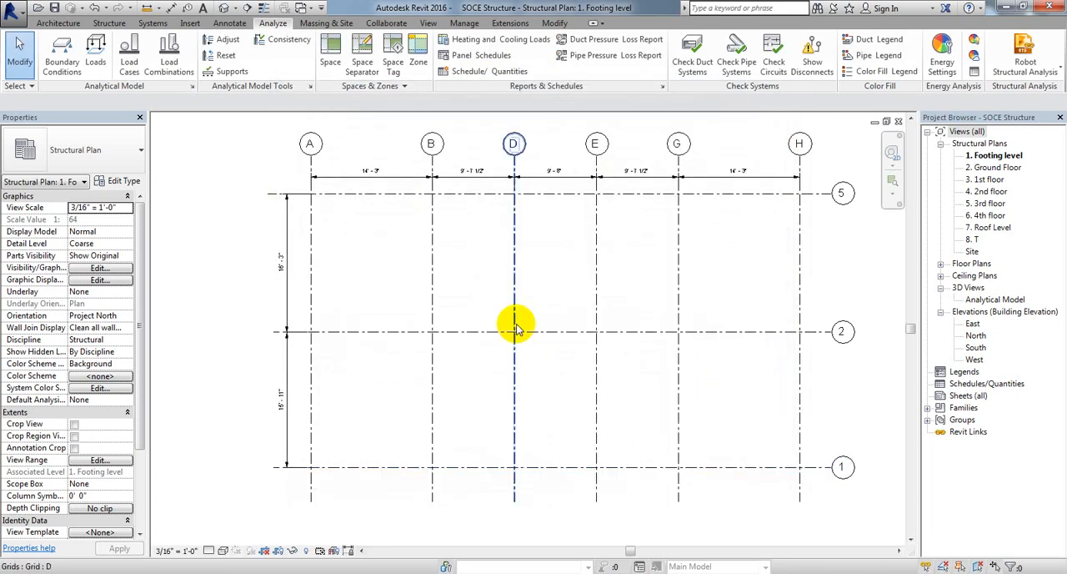